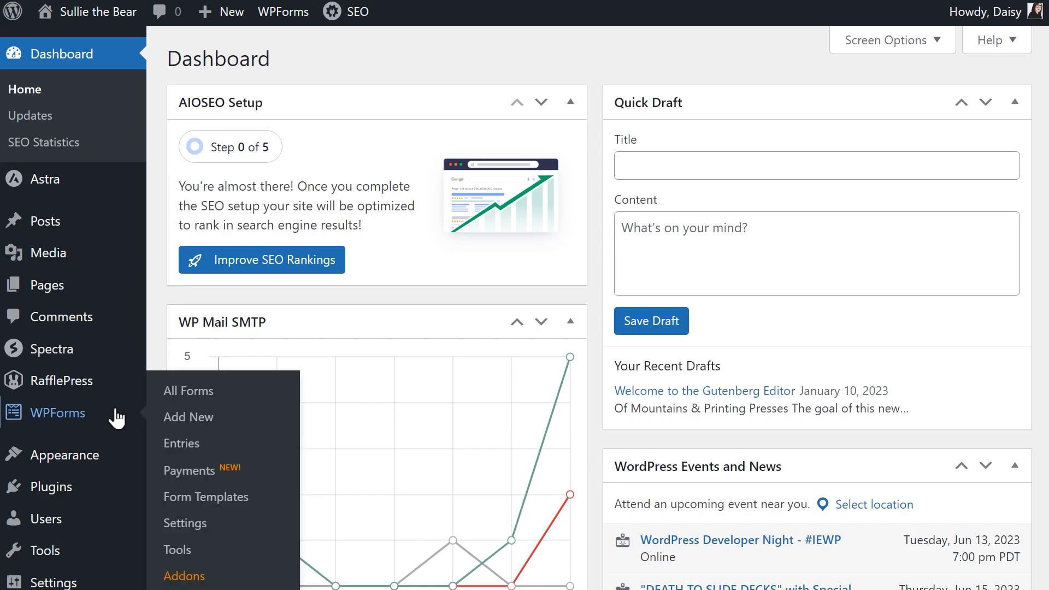
mouse_move(189, 417)
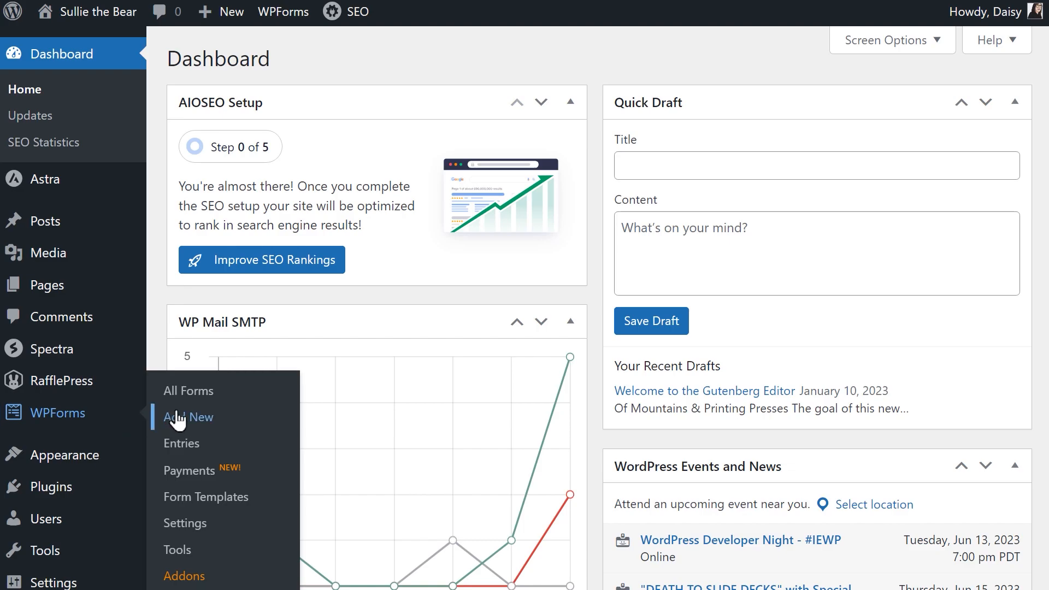
- Create a blank WPForms form with Name, Email, Single Line Text and Dropdown fields for the new hire
click(189, 416)
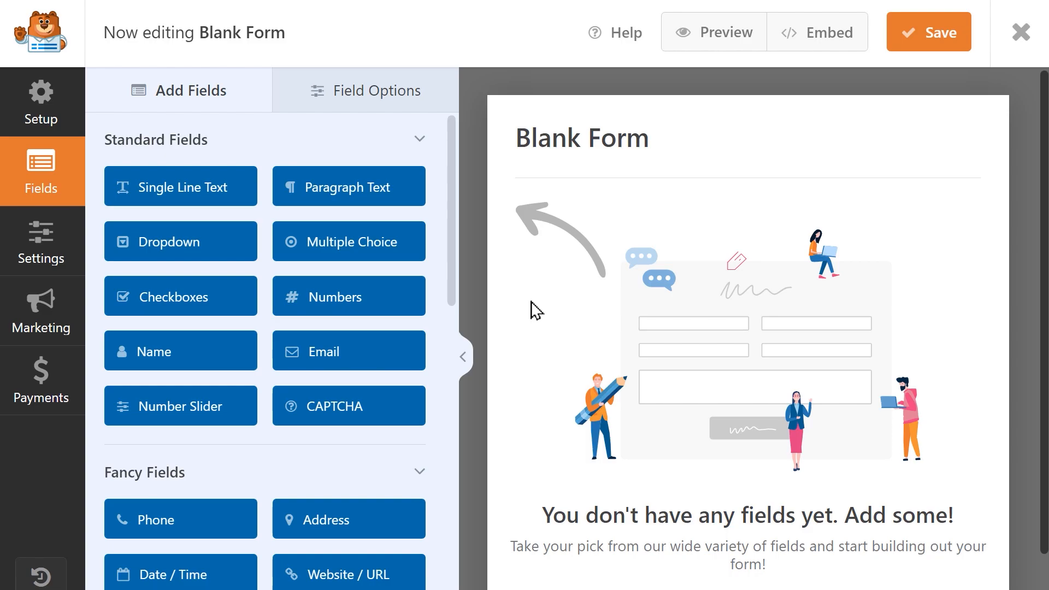
mouse_move(249, 352)
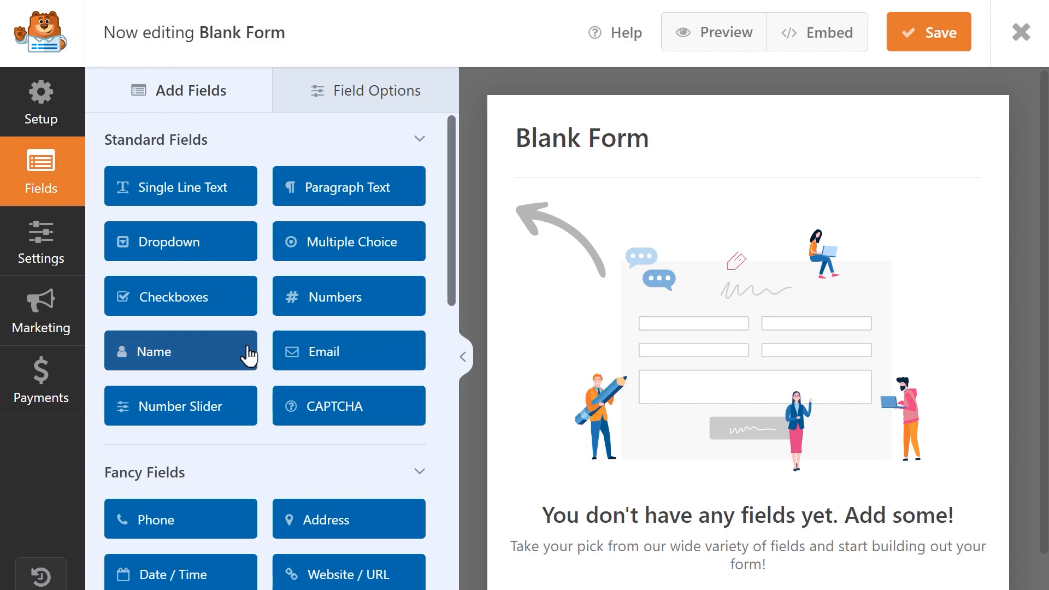
click(180, 350)
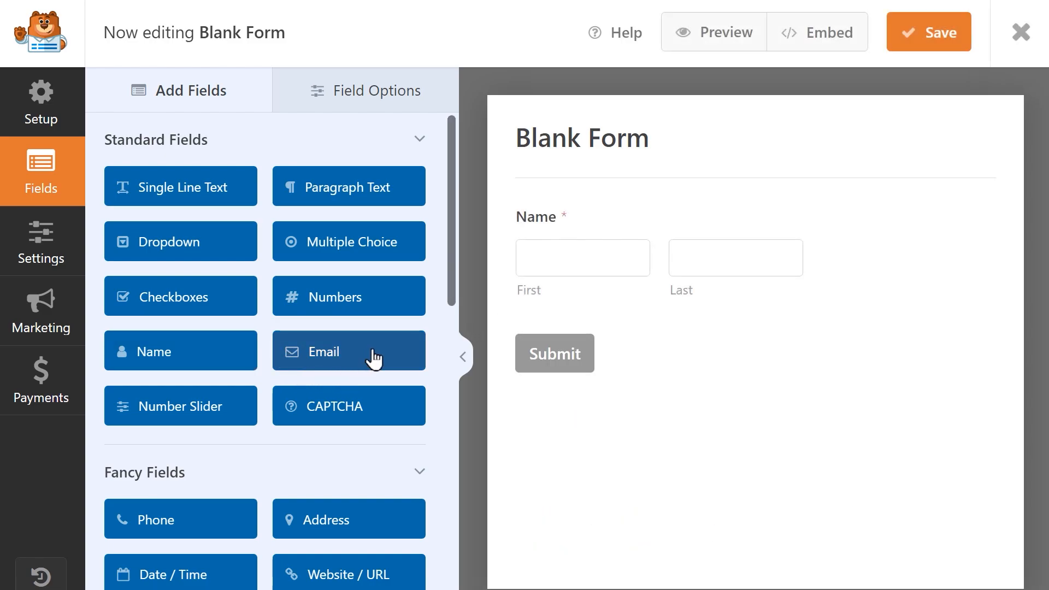
click(347, 350)
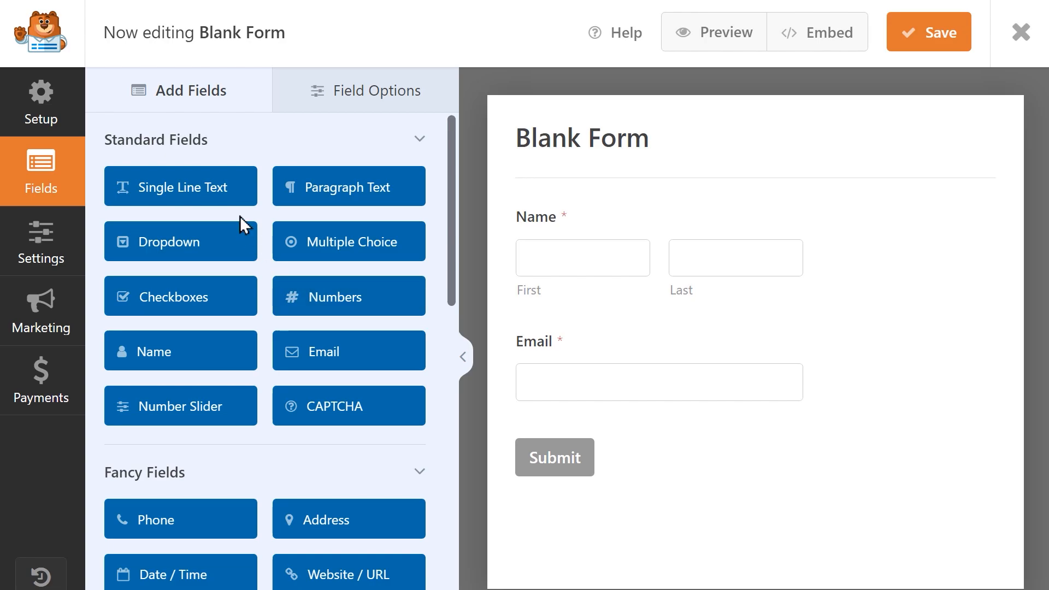
click(180, 185)
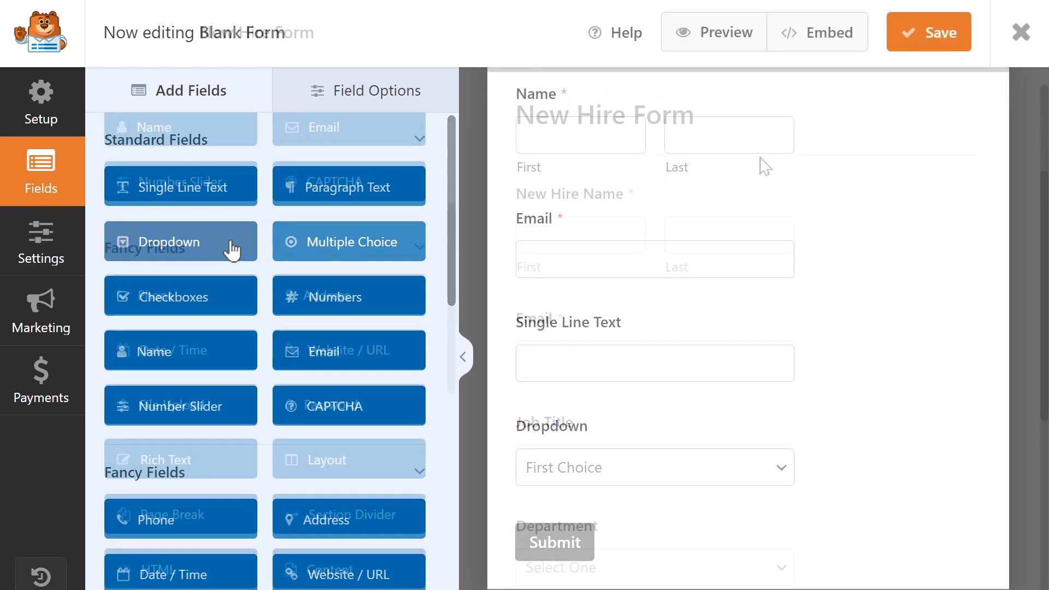
click(928, 32)
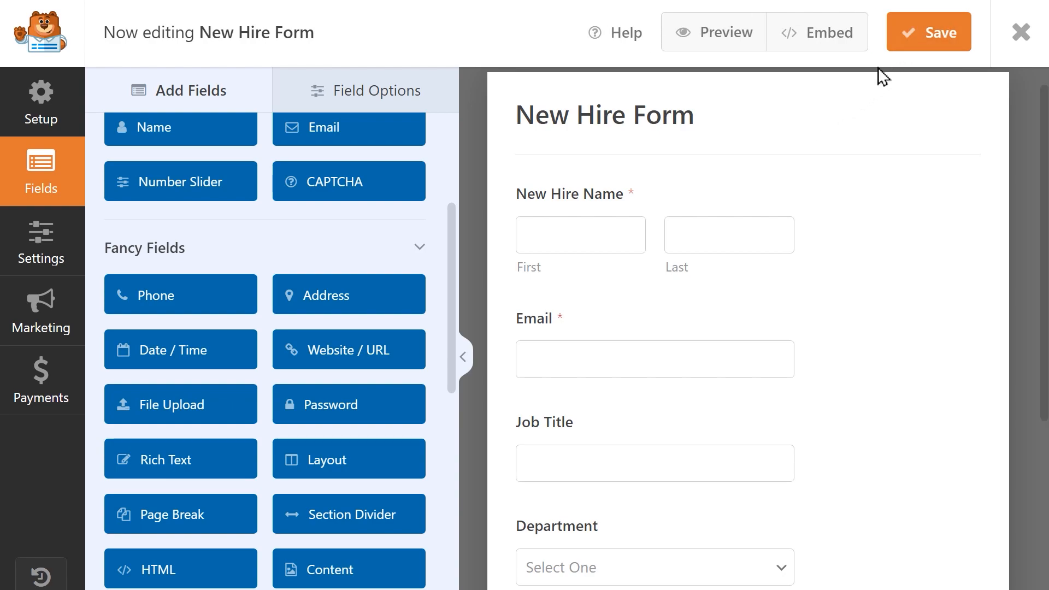
- Save the form, then search the plugin directory for 'uncanny automator' and install and activate it
click(1019, 32)
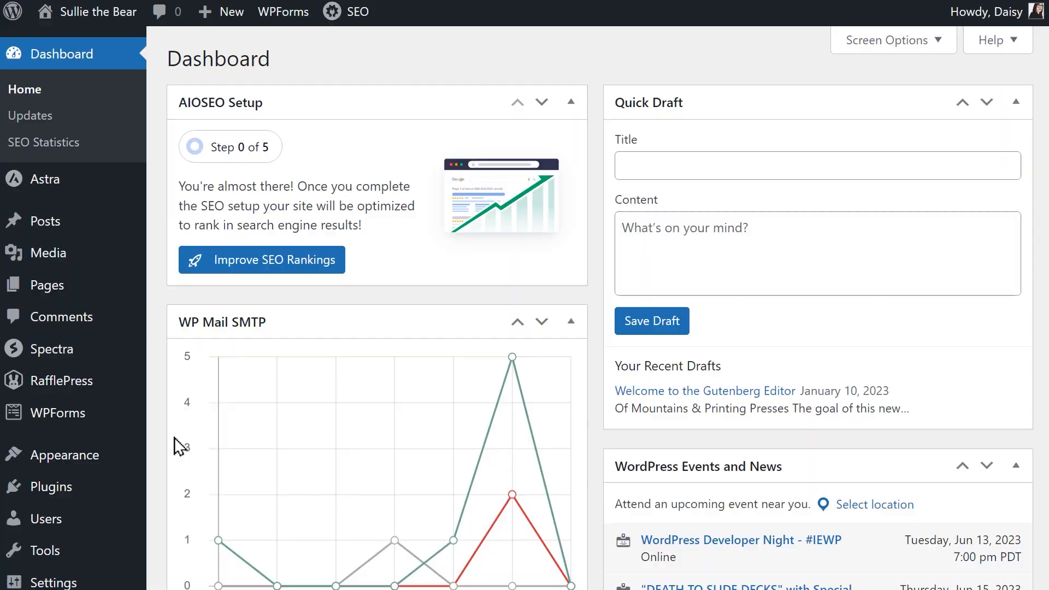
click(53, 486)
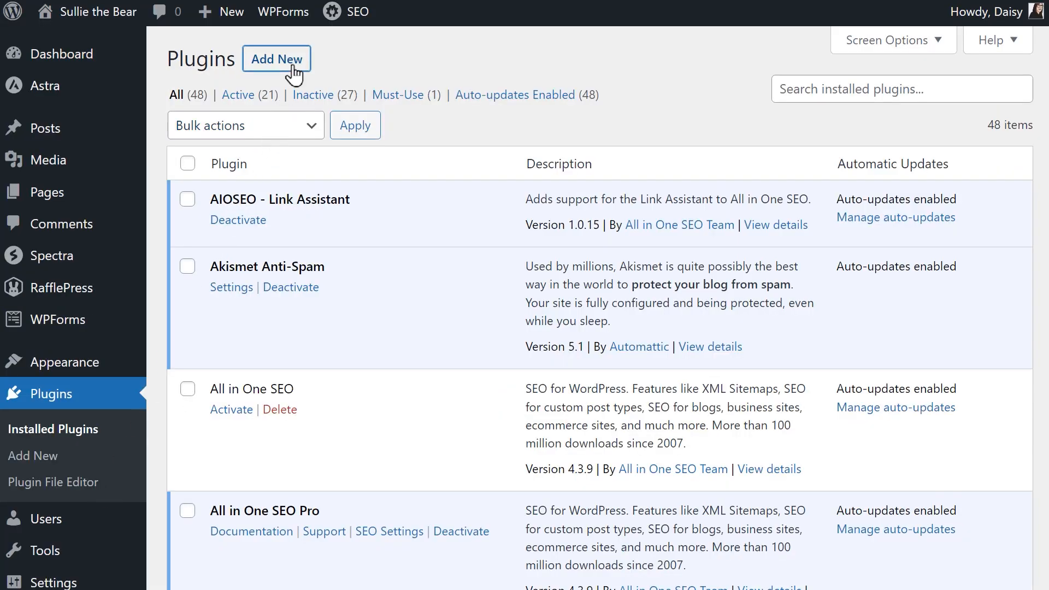
click(276, 59)
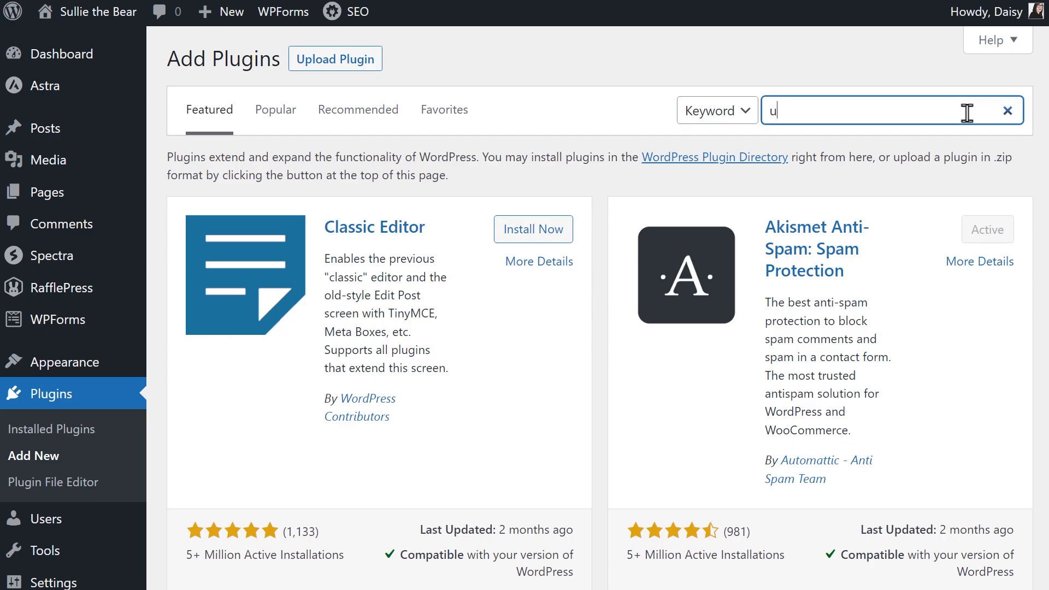
text(ncanny automator)
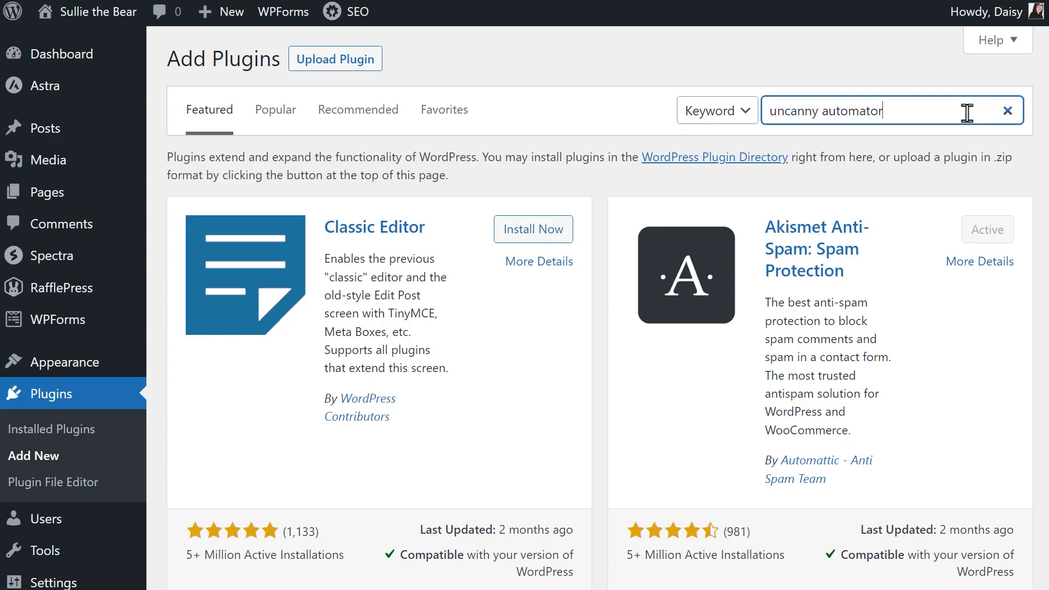
click(533, 213)
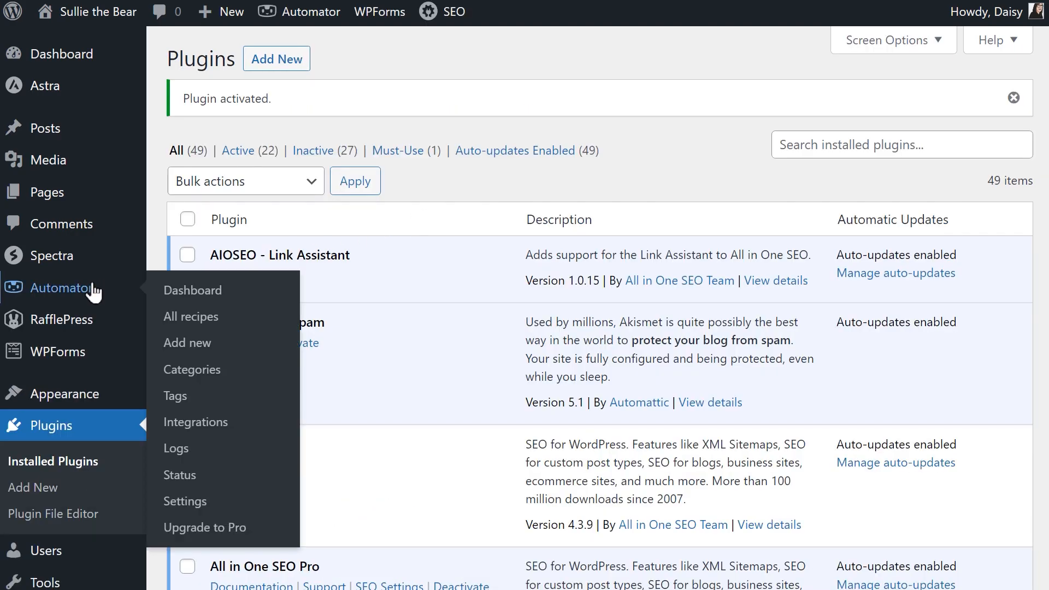
mouse_move(185, 501)
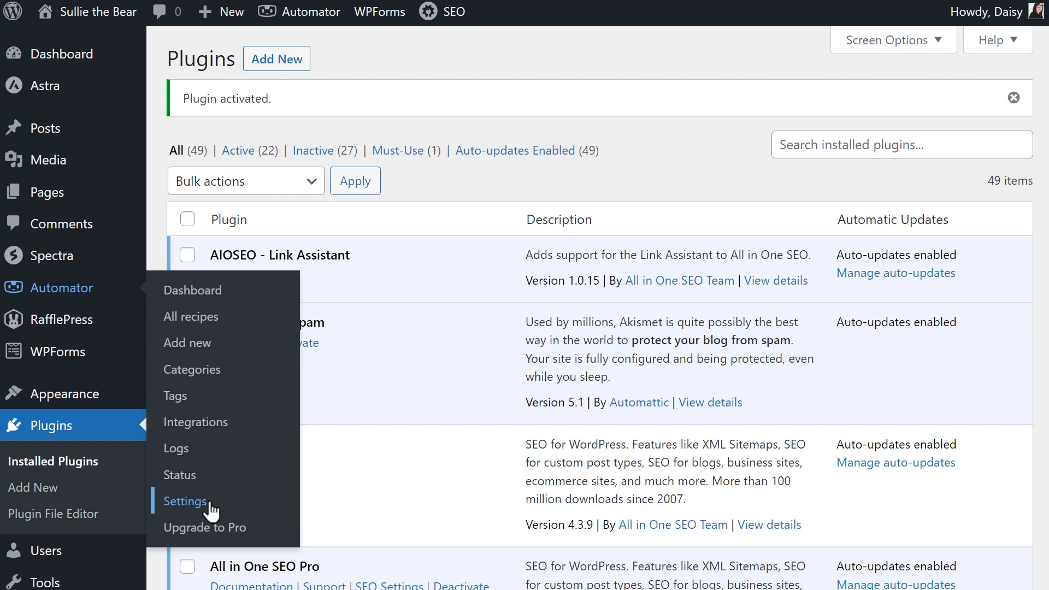
- Connect the site to an Automator account from the Uncanny Automator settings
click(186, 501)
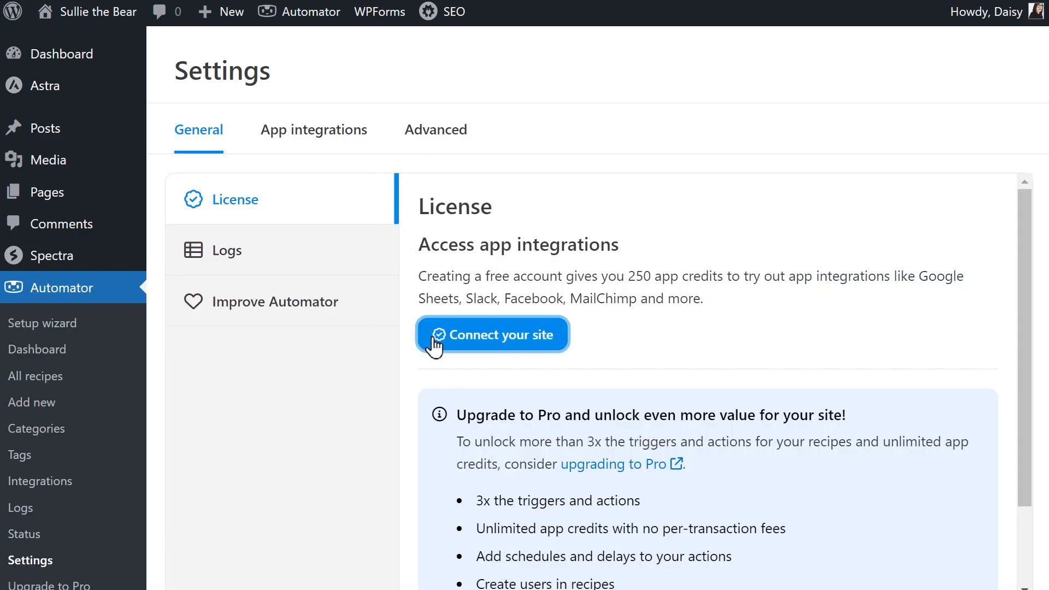
click(492, 334)
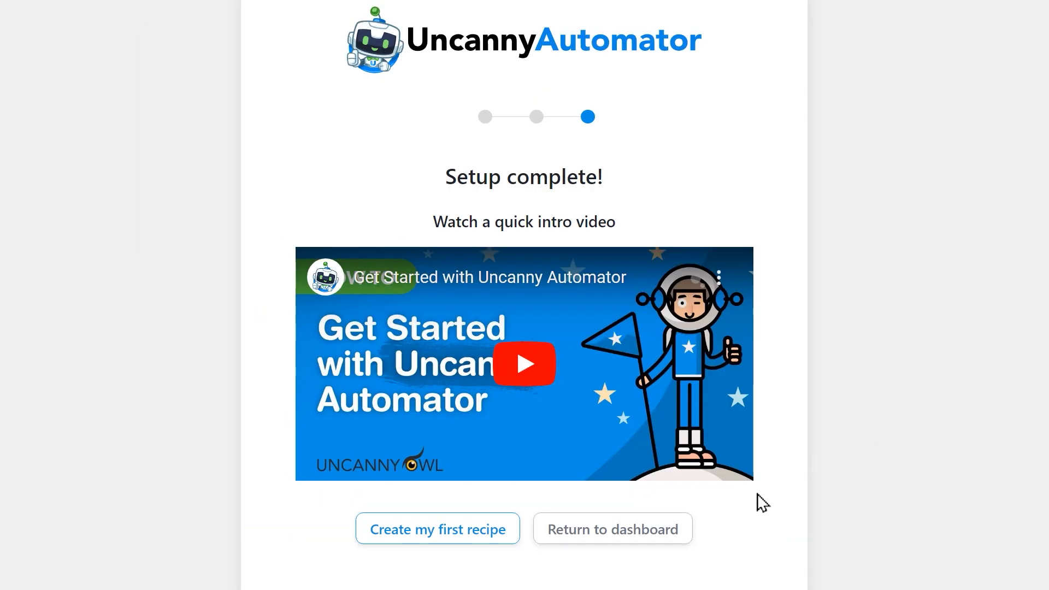
- Start a new Automator recipe and confirm the Logged-in users recipe type
click(610, 528)
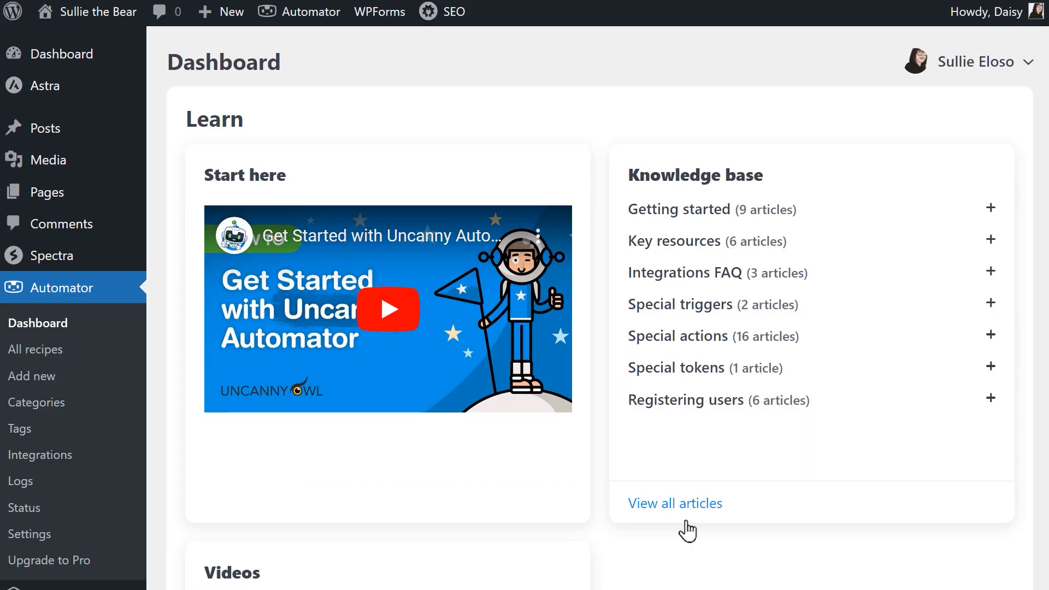
mouse_move(124, 394)
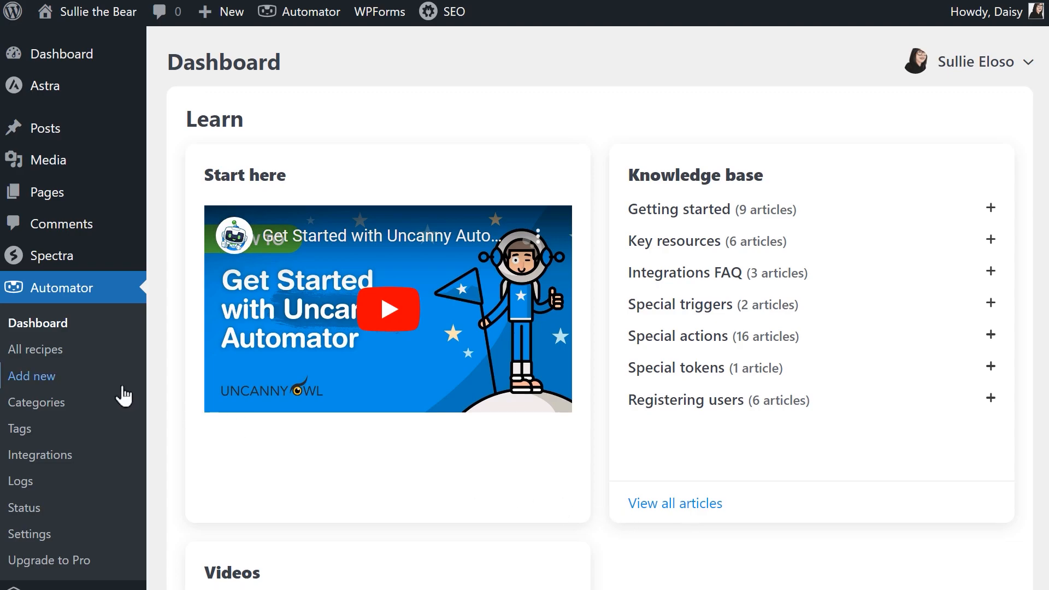
click(31, 375)
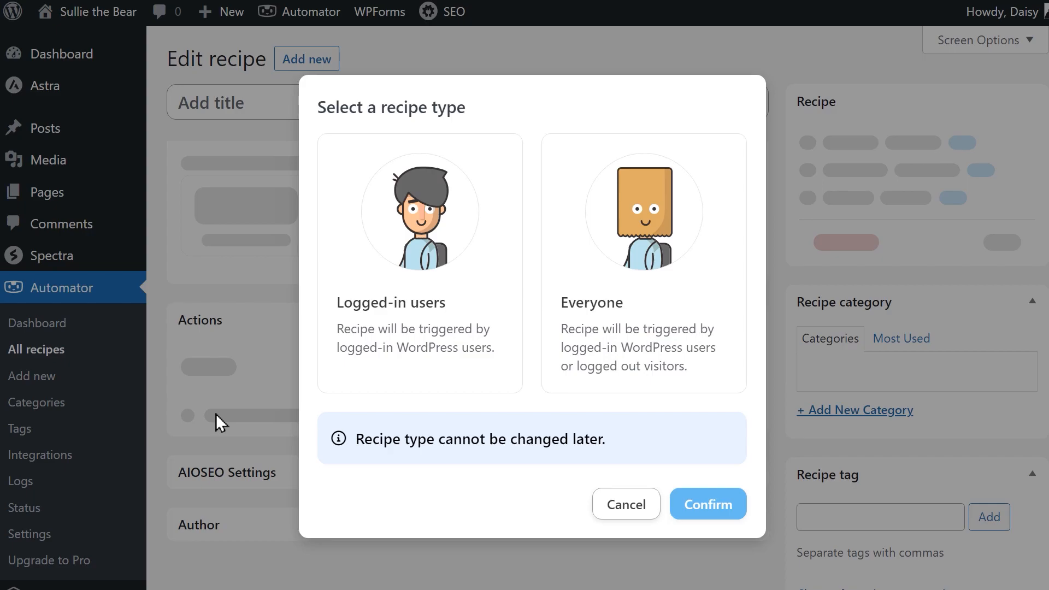
mouse_move(345, 376)
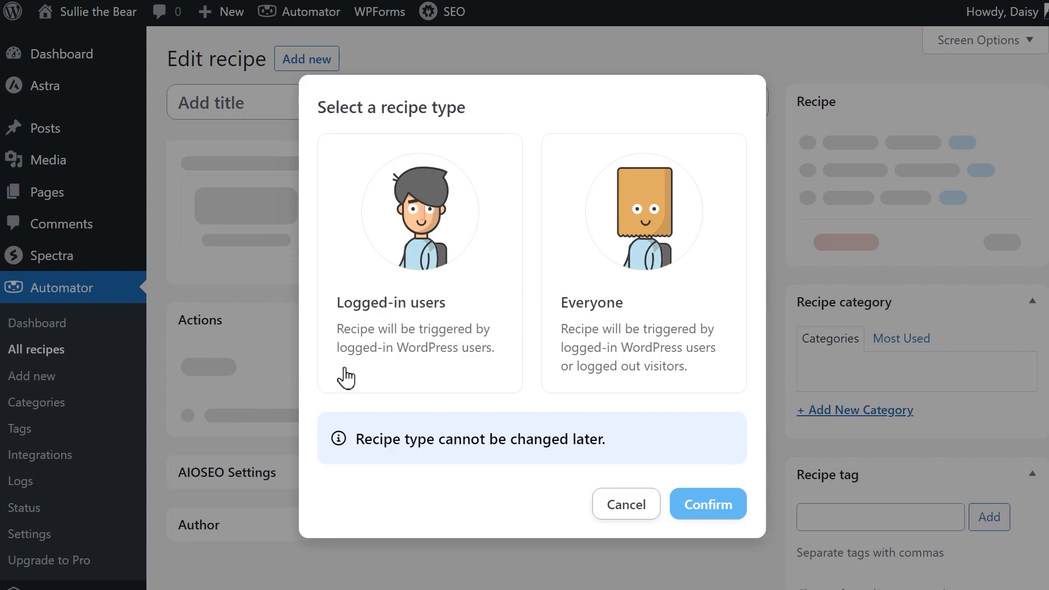
click(419, 268)
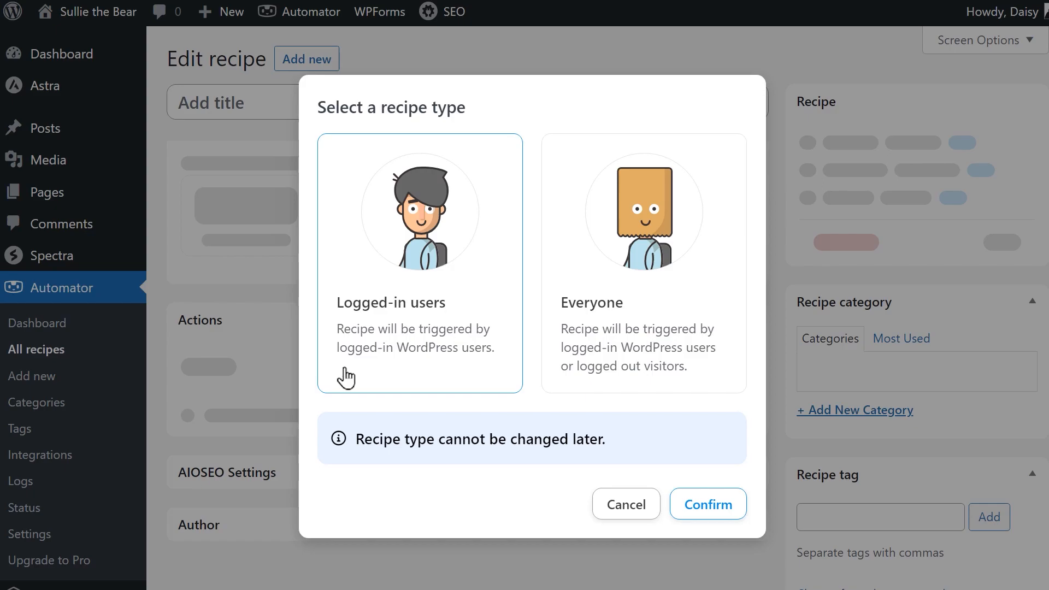
mouse_move(653, 449)
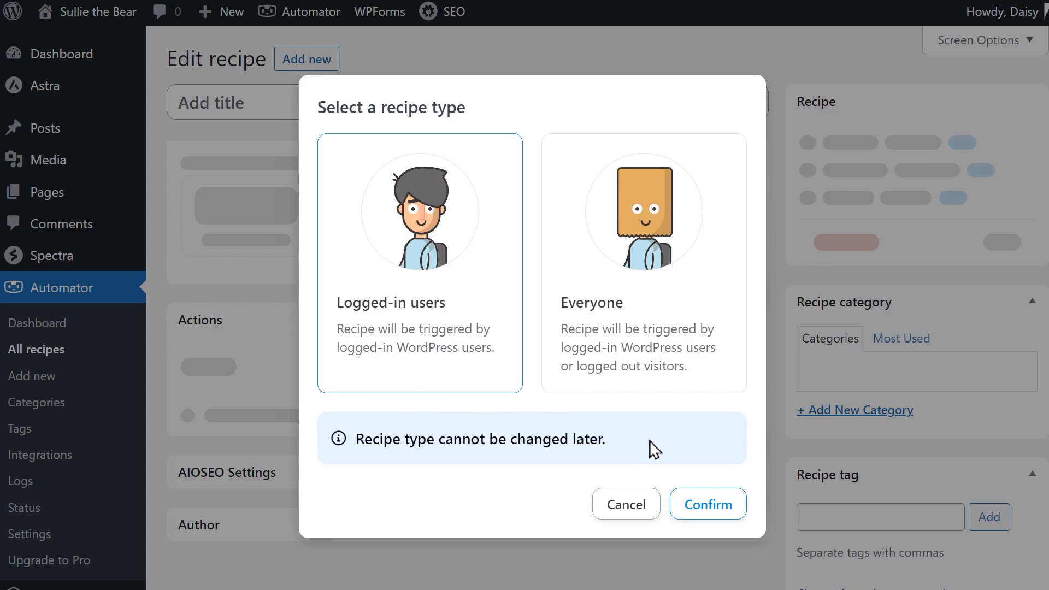
click(708, 504)
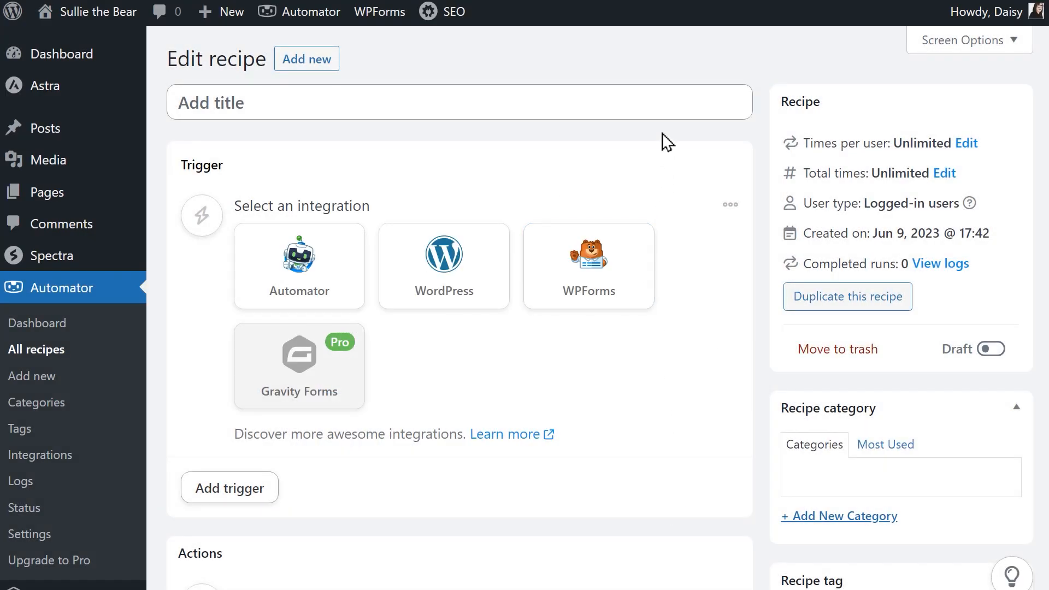
- Title the recipe 'New Hire Form' and save a WPForms 'A user submits a form' trigger for it
text(New Hire Form)
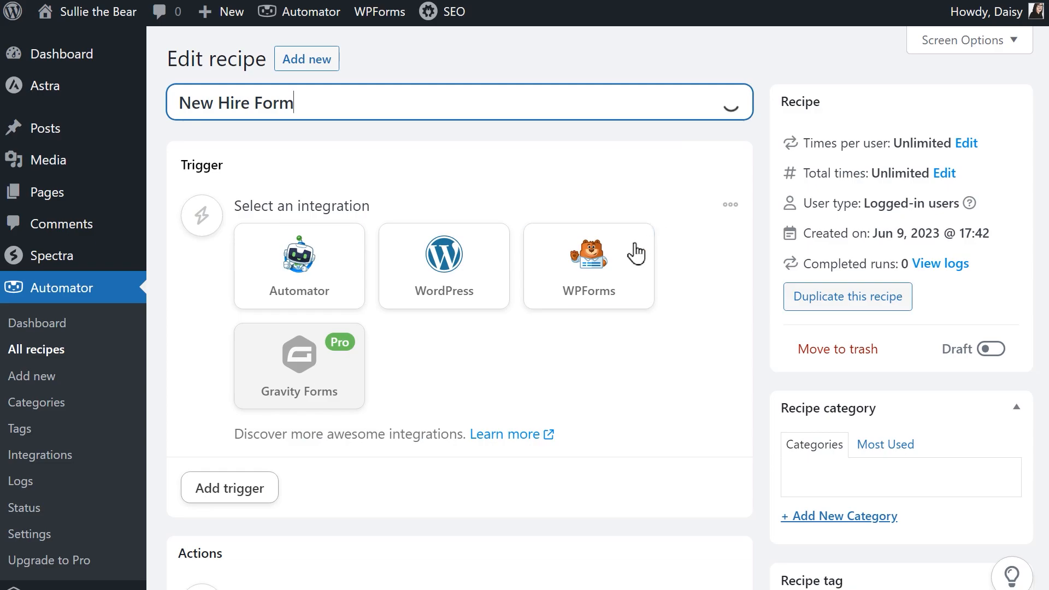
click(588, 266)
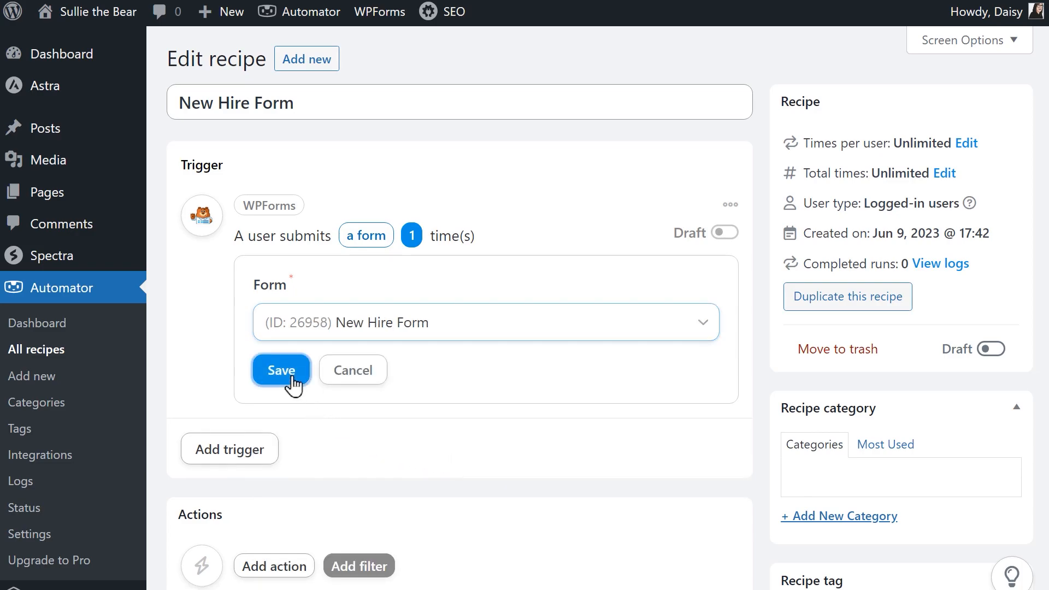
click(281, 371)
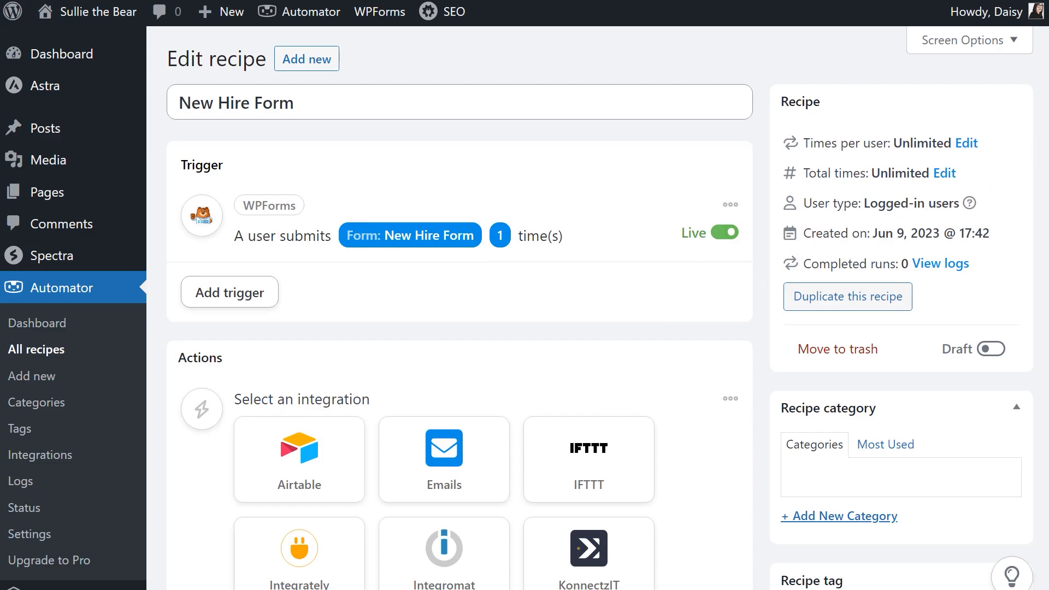
- Choose OpenAI as the action integration and start connecting an OpenAI account
scroll(down, 3)
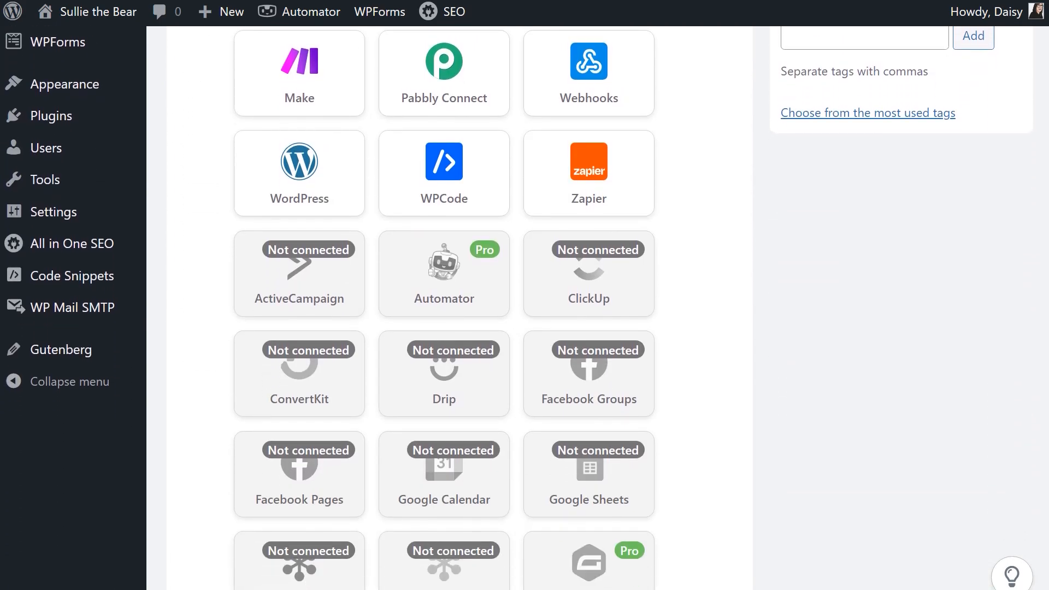
scroll(down, 3)
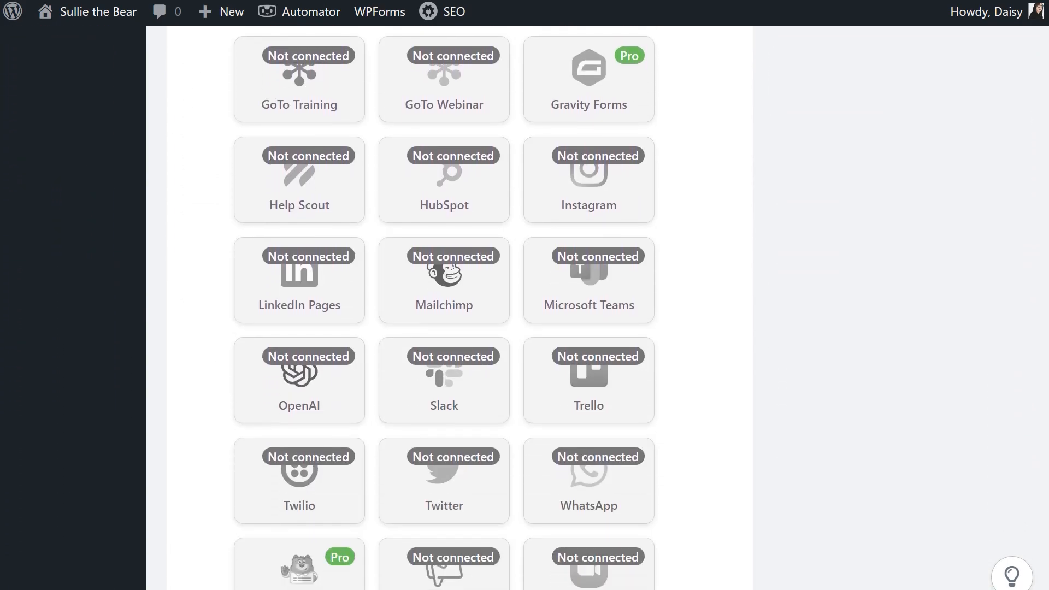
scroll(down, 3)
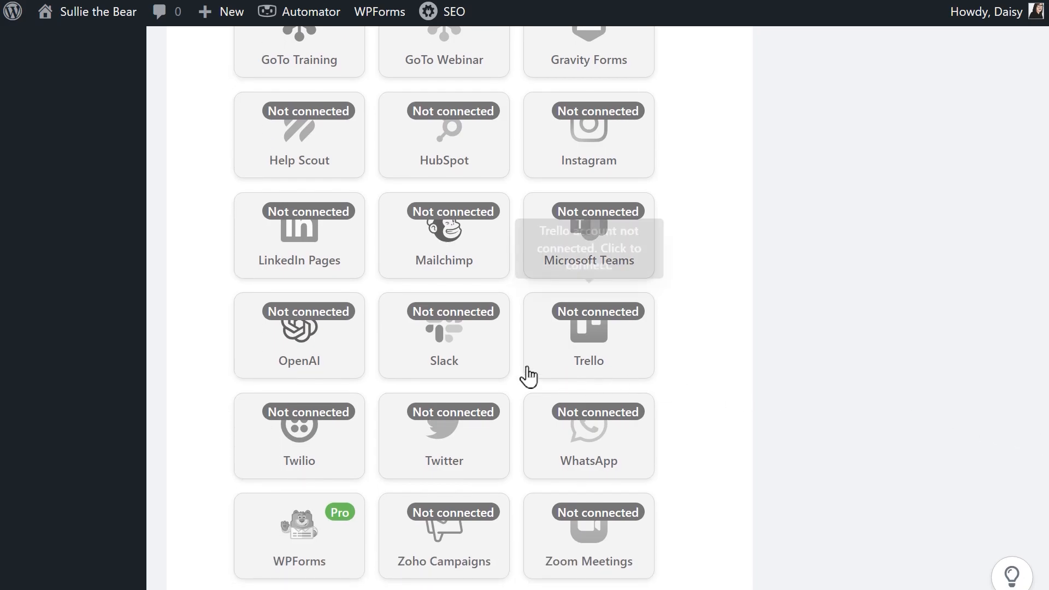
click(299, 335)
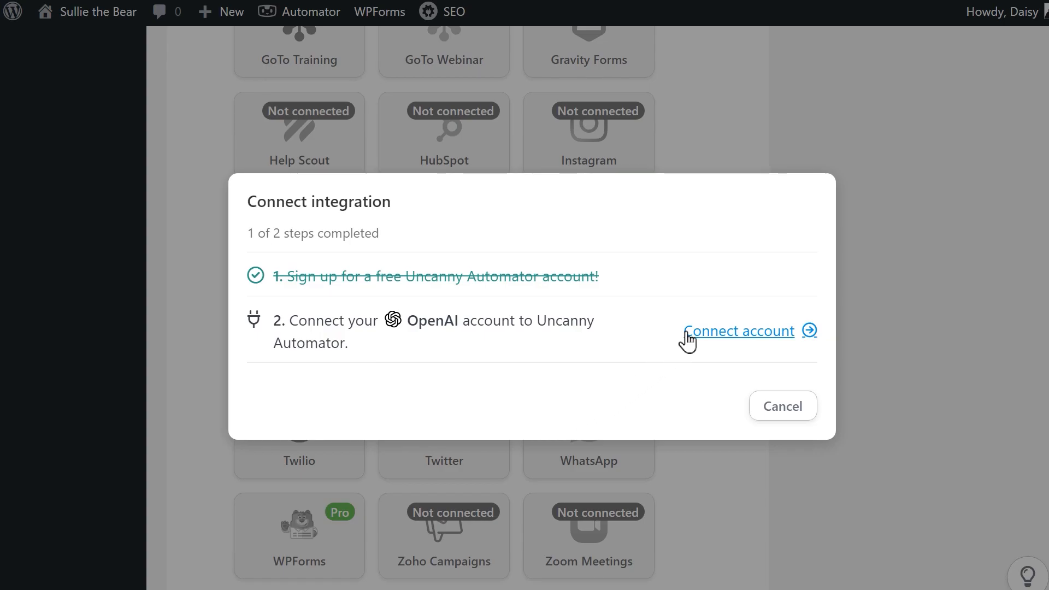
click(737, 330)
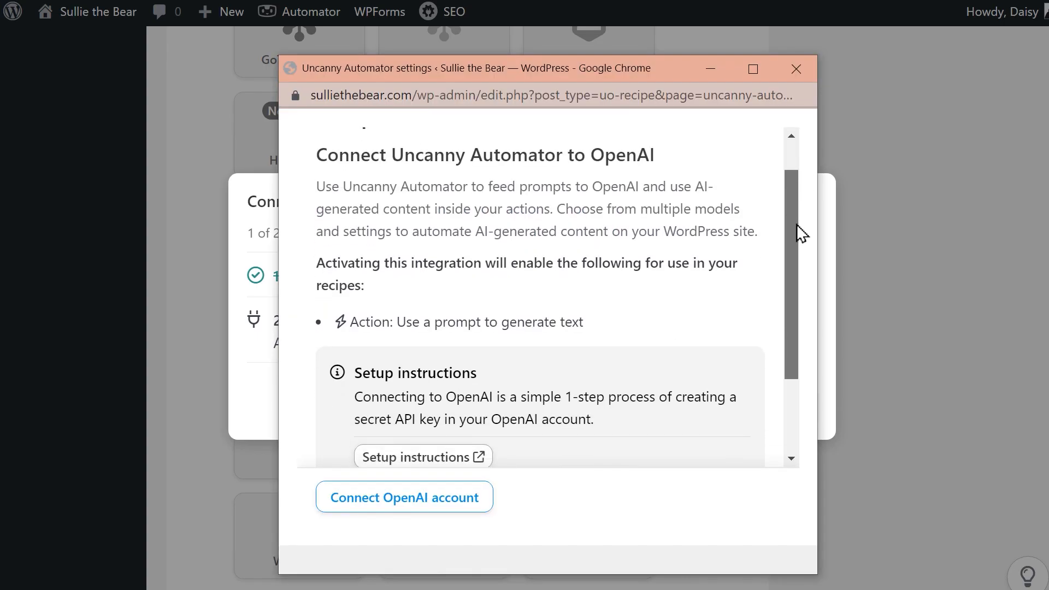
scroll(down, 3)
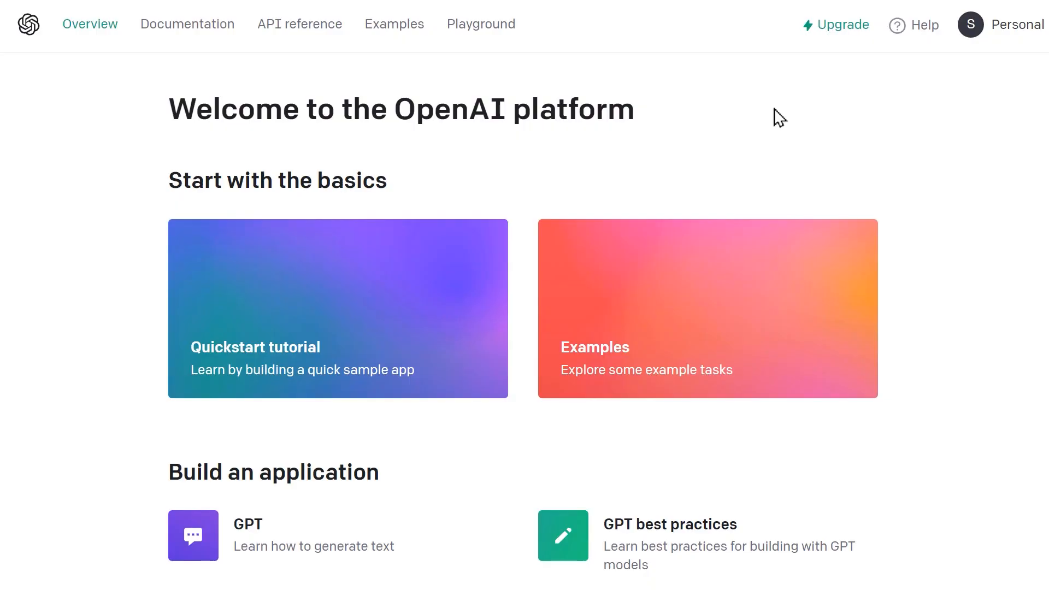
- From the OpenAI account's API keys, create a secret key named 'New Hire Form' and copy it
click(970, 25)
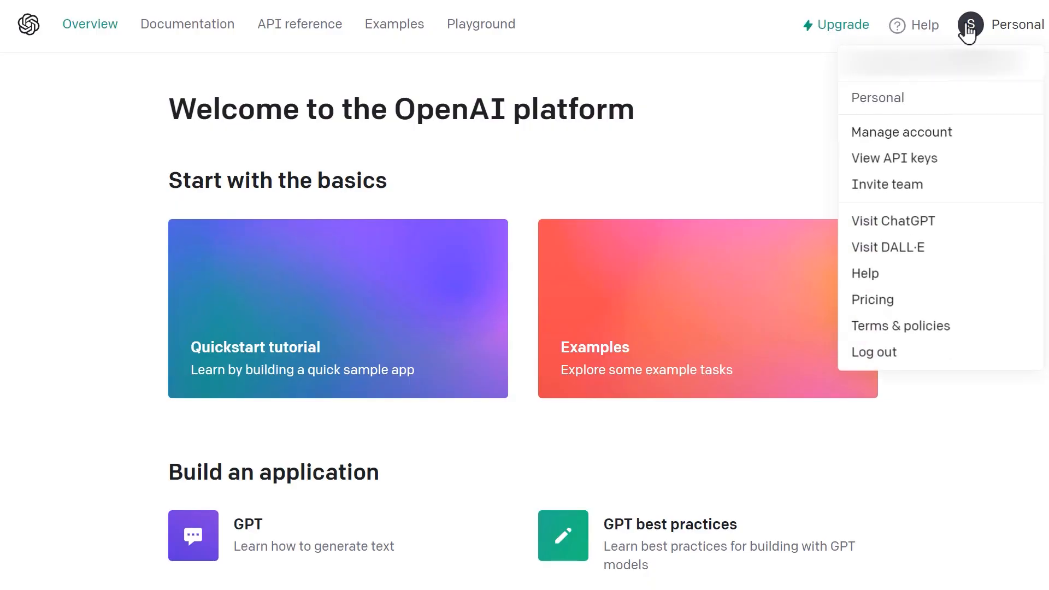
mouse_move(979, 124)
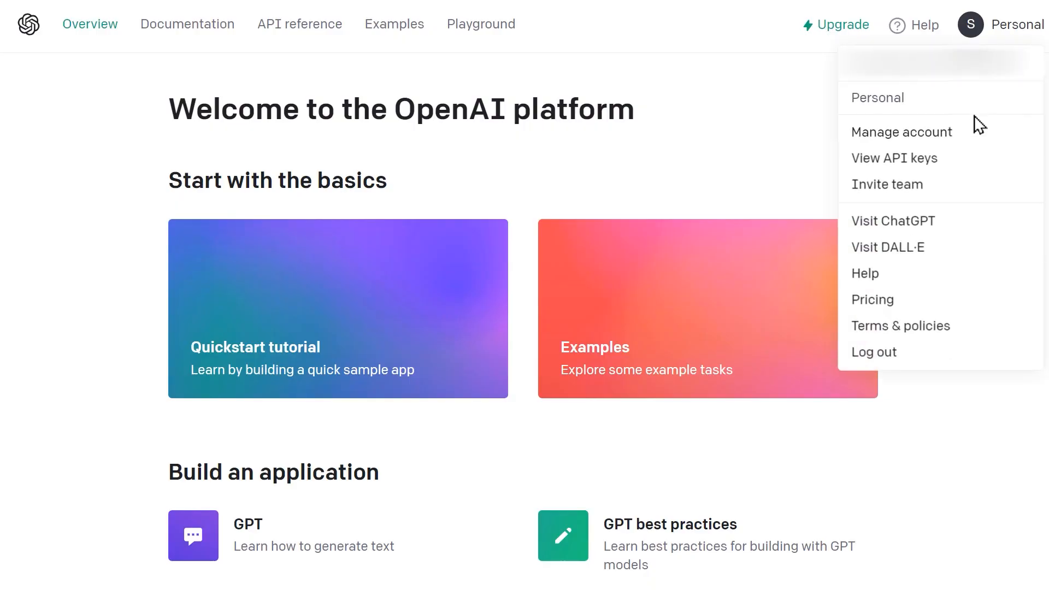
click(892, 158)
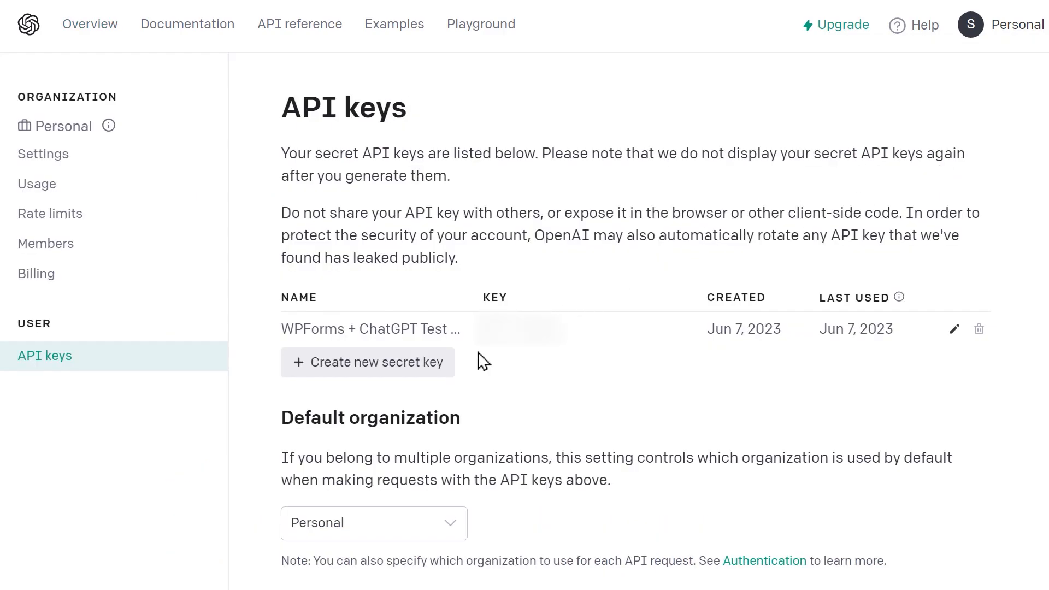
click(367, 361)
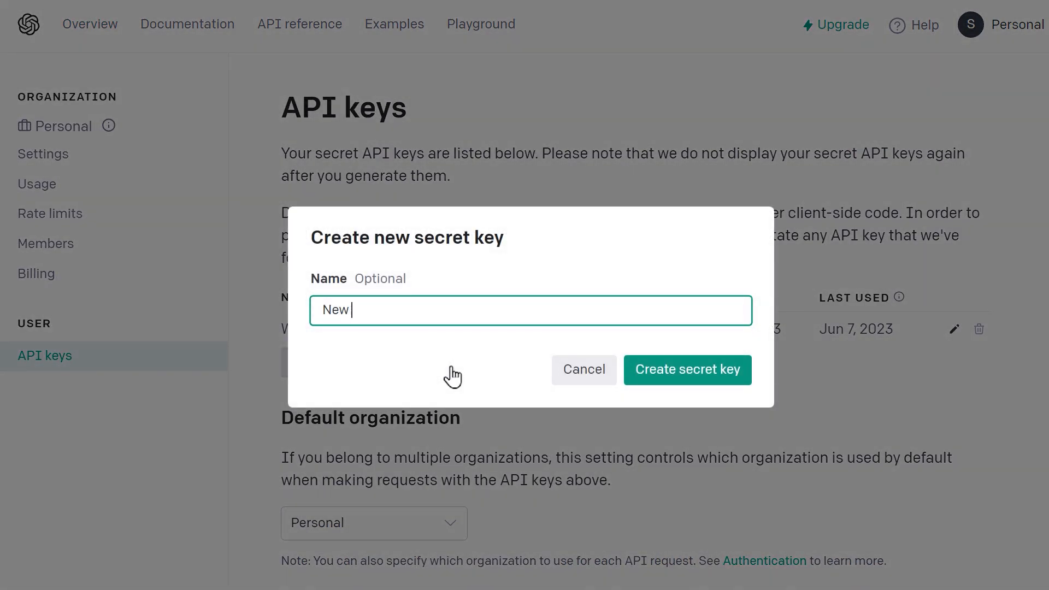
click(686, 369)
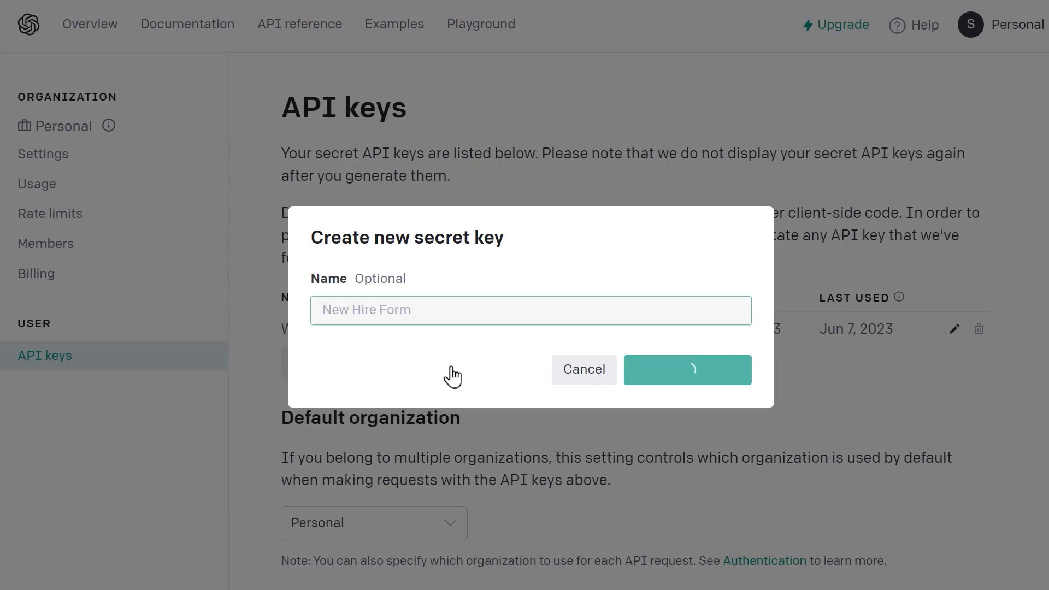
click(686, 369)
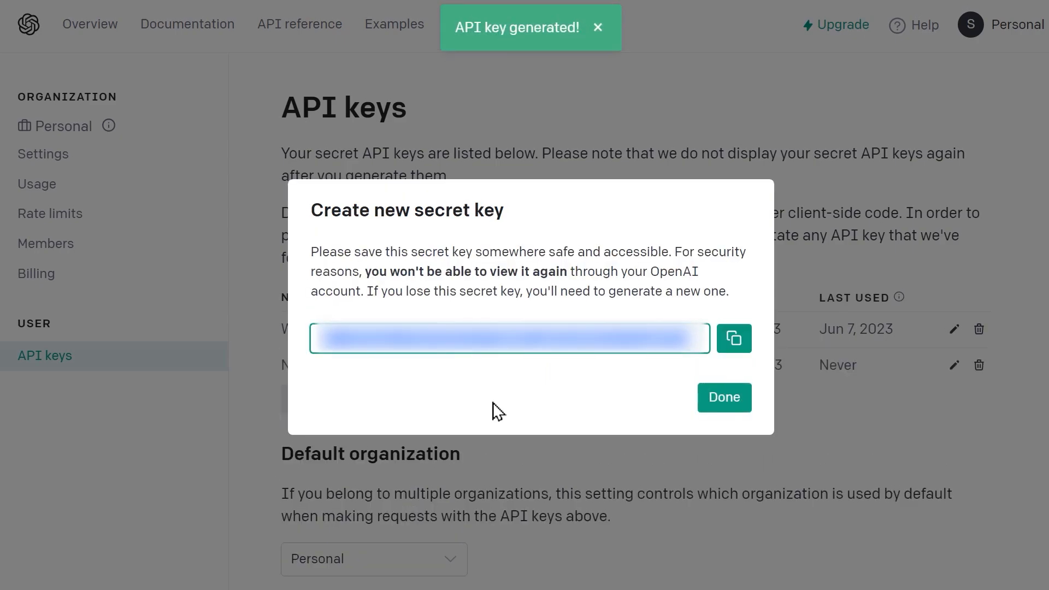
click(734, 338)
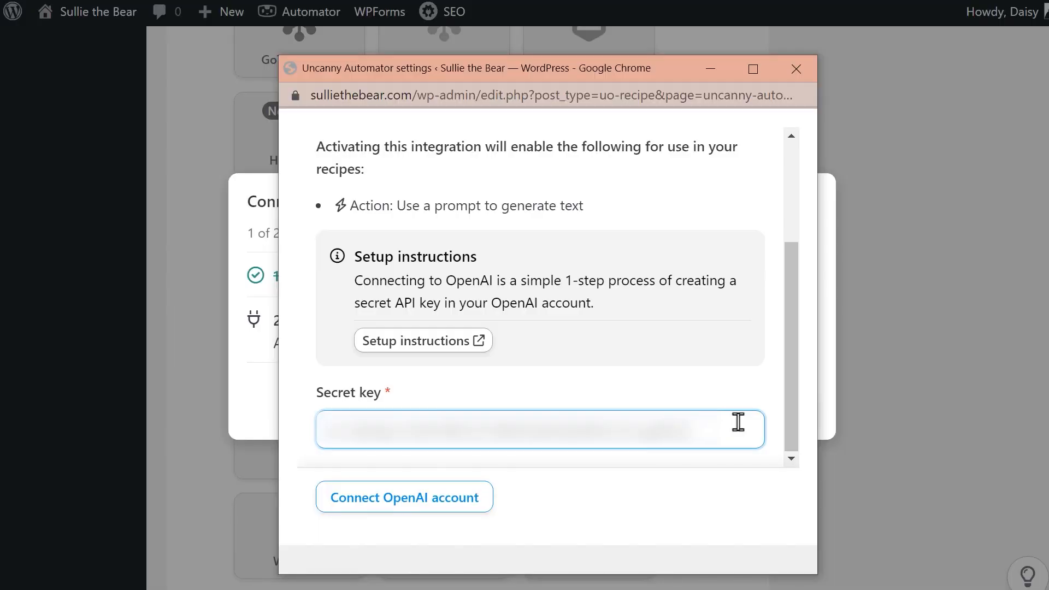
mouse_move(523, 516)
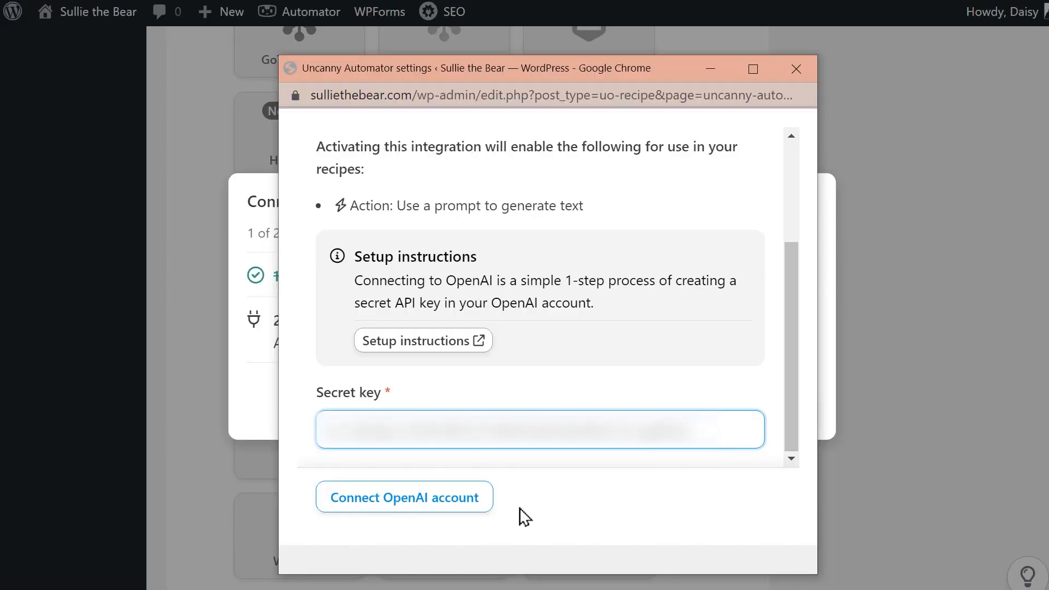
- Connect the OpenAI account with the pasted secret key and return to the recipe
click(403, 497)
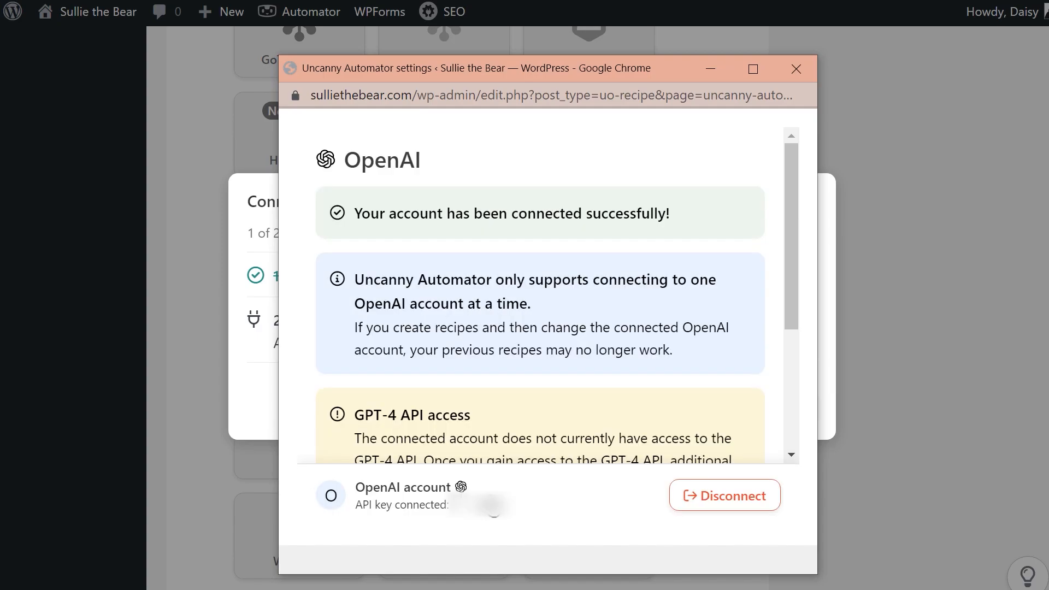
mouse_move(792, 246)
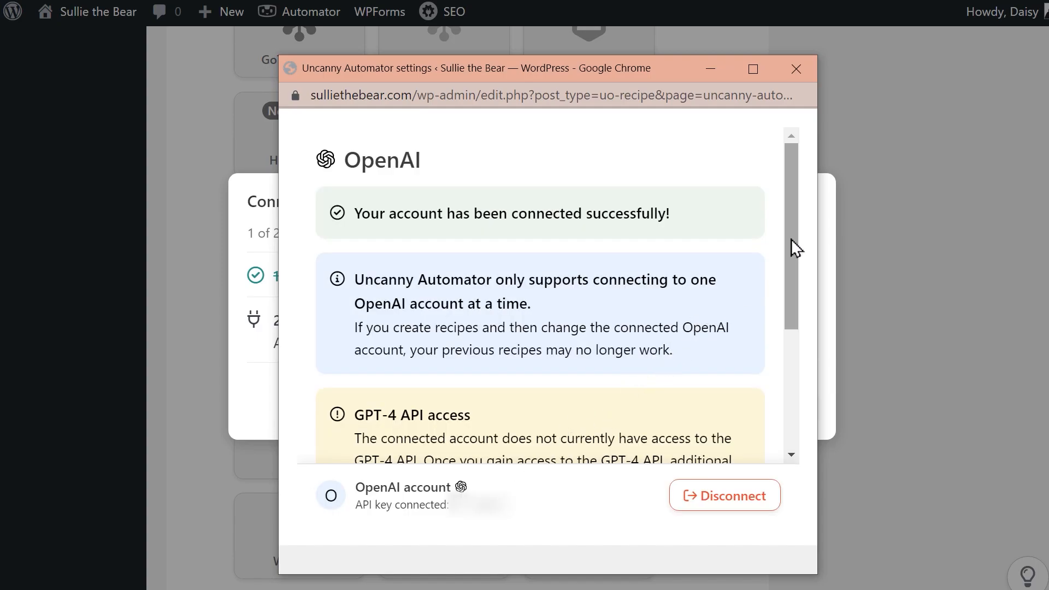
scroll(down, 3)
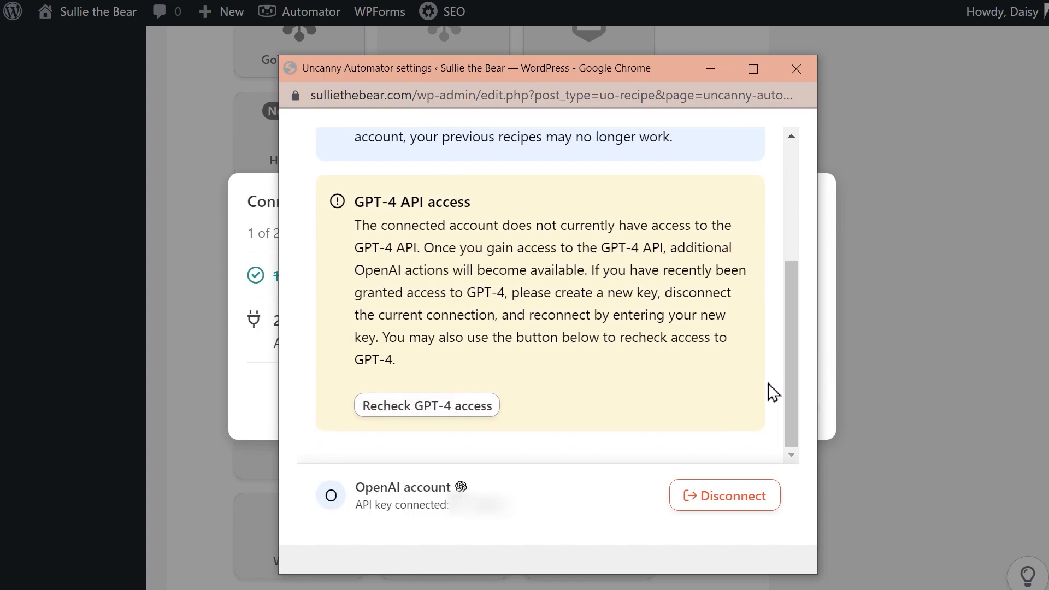
click(796, 69)
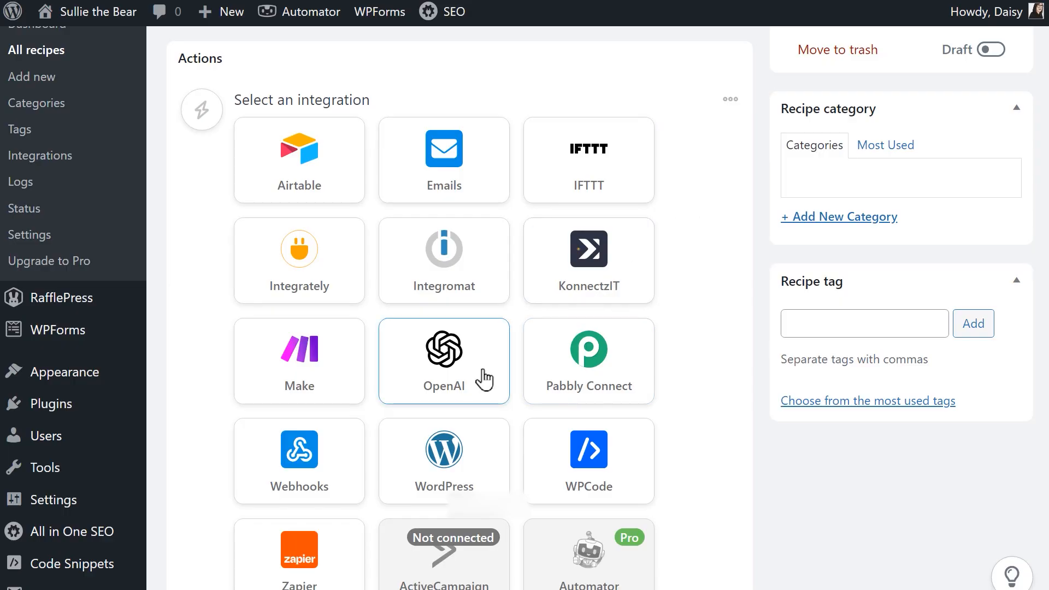
- Add the OpenAI action 'Use a prompt to generate text with the GPT model', keeping gpt-3.5-turbo
click(442, 362)
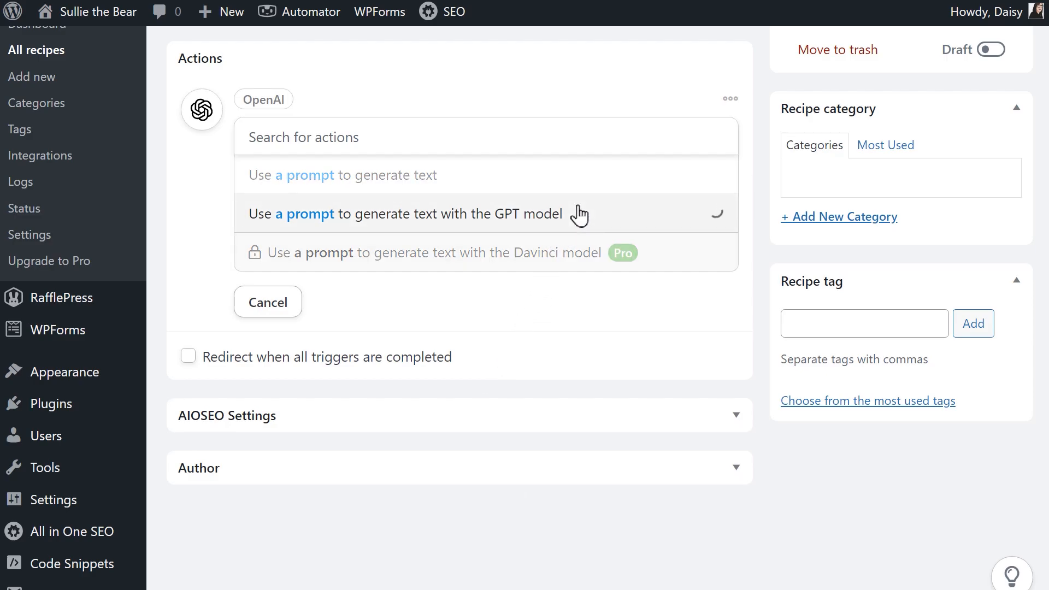
click(407, 213)
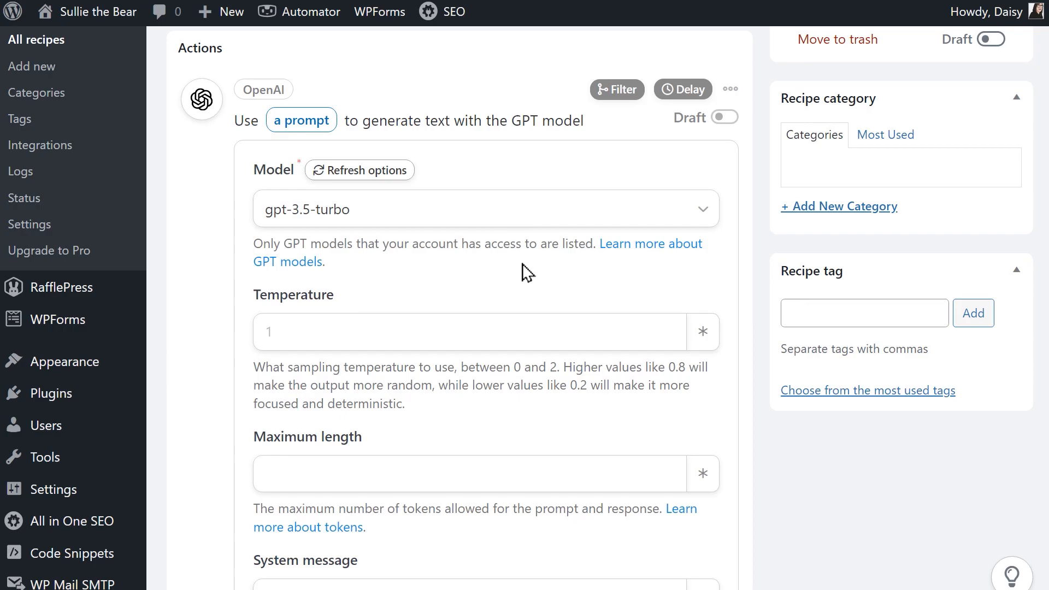
mouse_move(238, 170)
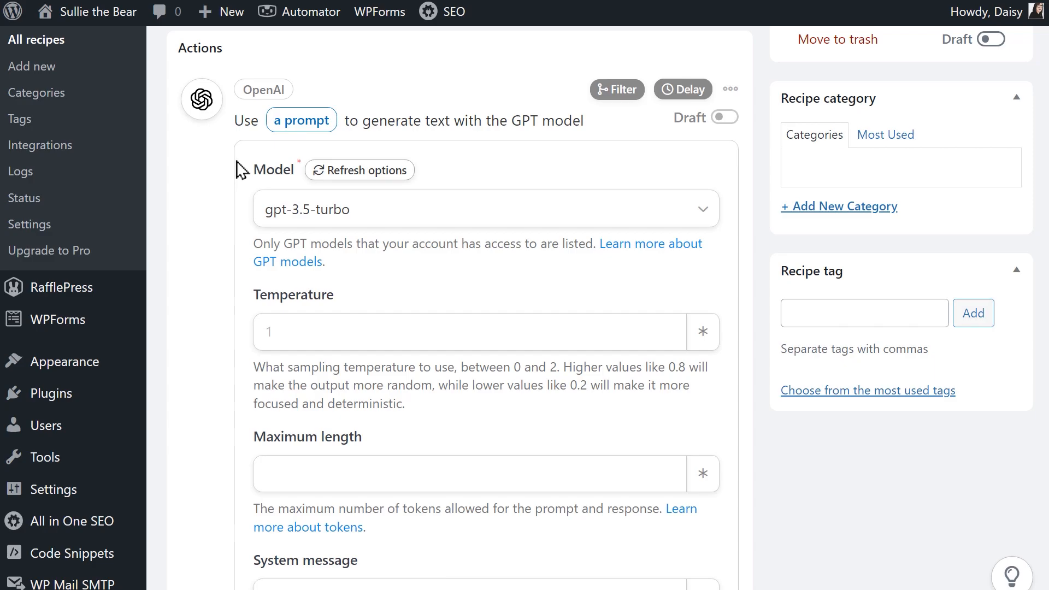
mouse_move(718, 260)
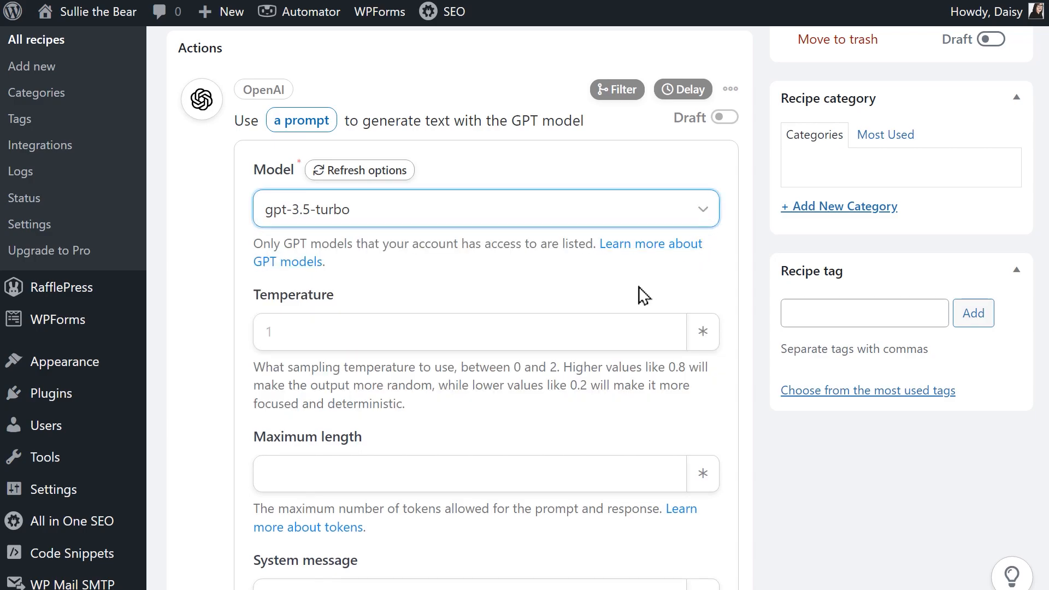
click(468, 332)
text(1)
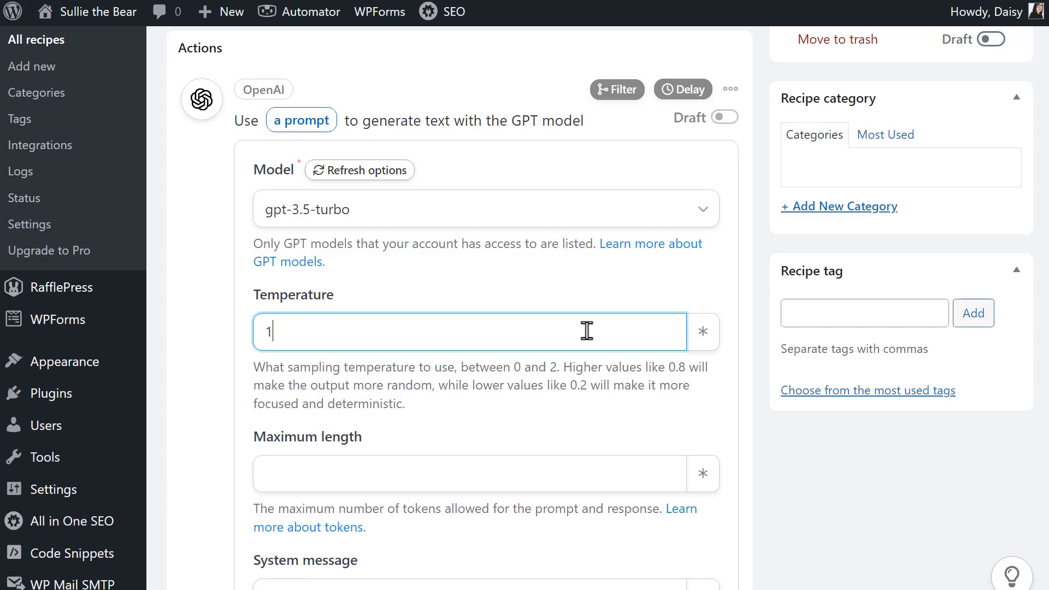
mouse_move(659, 422)
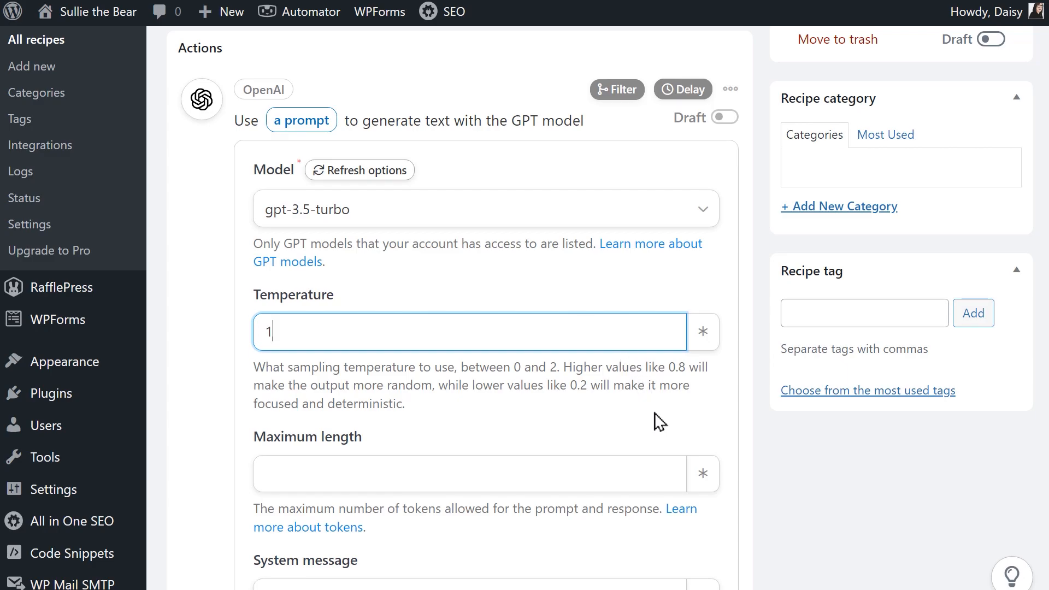
mouse_move(639, 477)
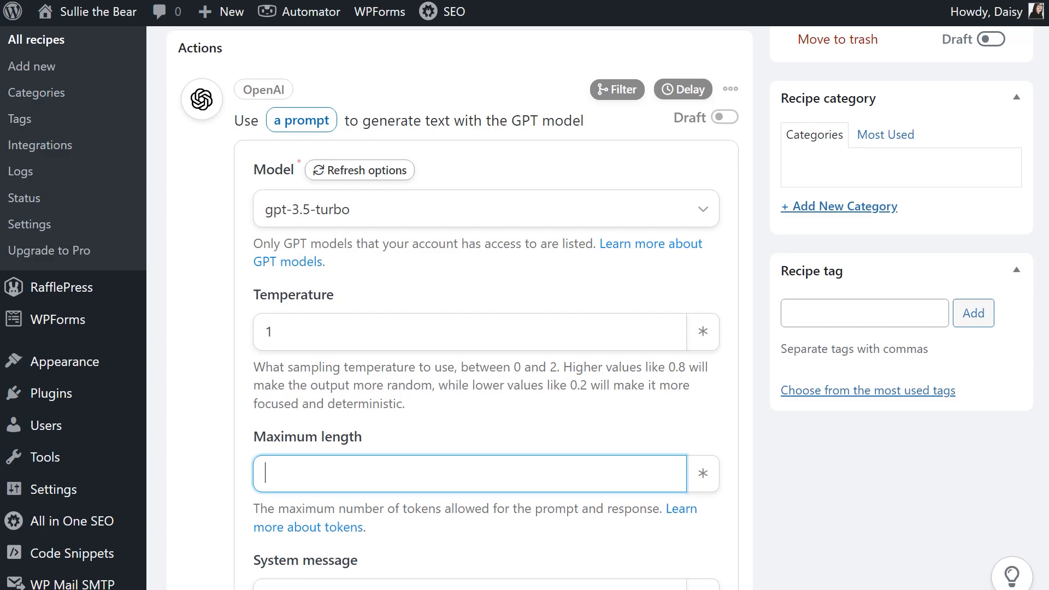
- Write the system message: 'You are the CEO of Sullie's Flowers welcoming a new hire to the team...'
scroll(down, 3)
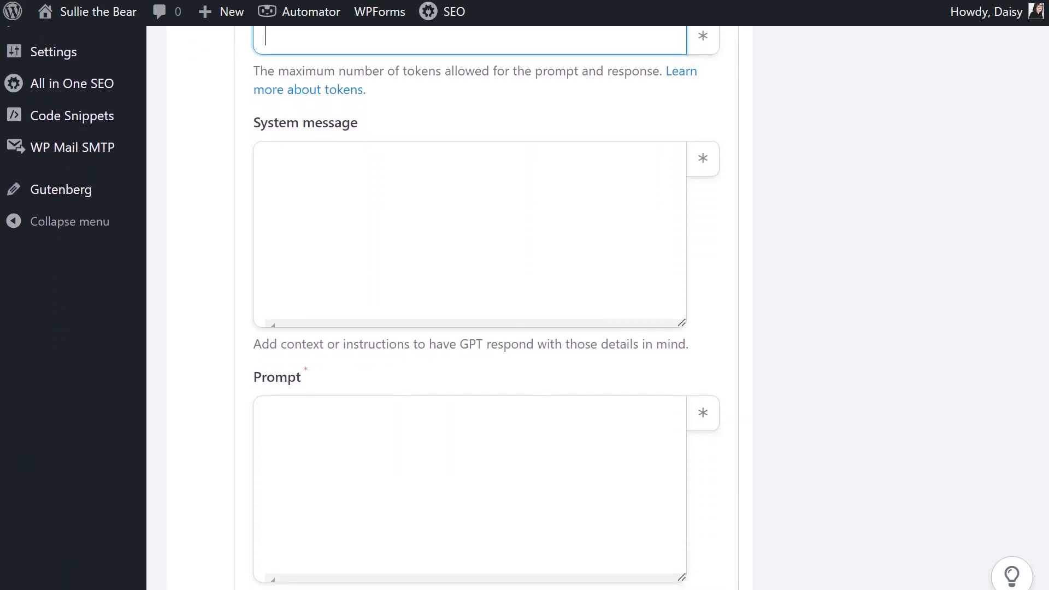
click(469, 234)
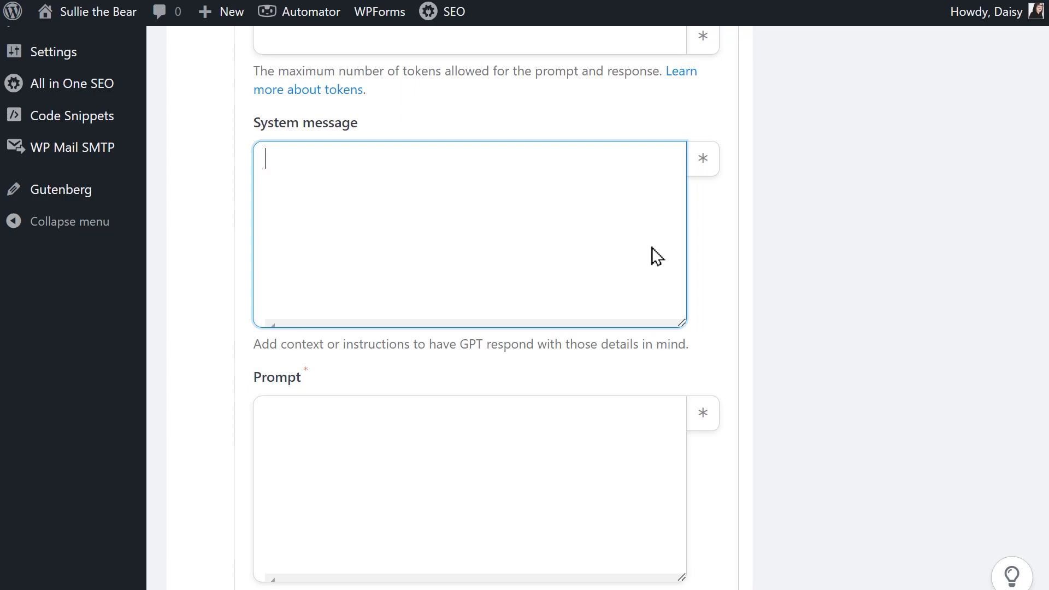
scroll(down, 3)
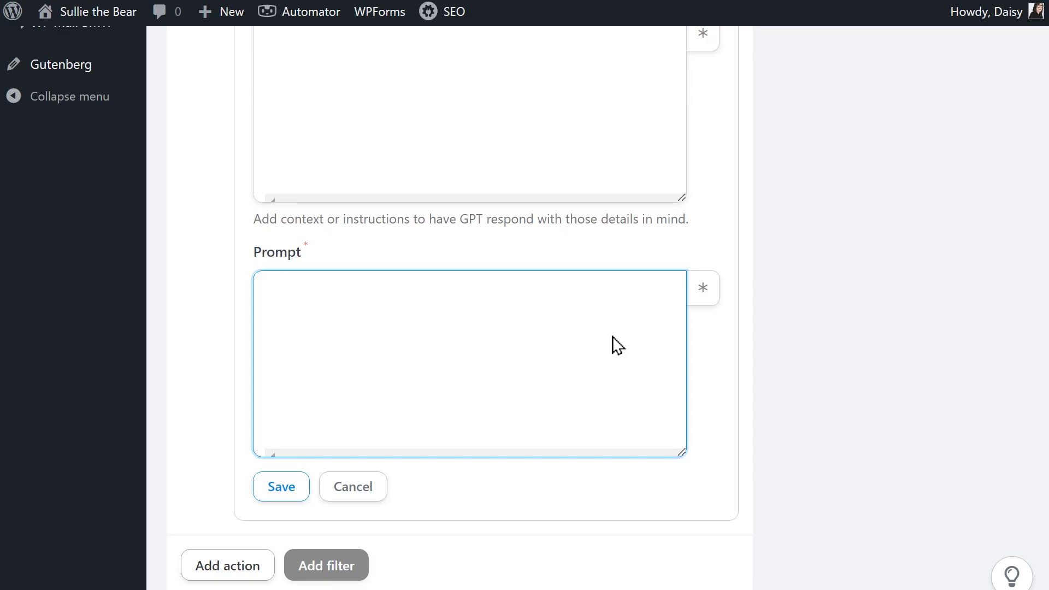
text(You are the CEO of Sullie's Flowers welcoming a new hire to the team. Reinforce our values of putting people first and having a friendly environment at the workplace.)
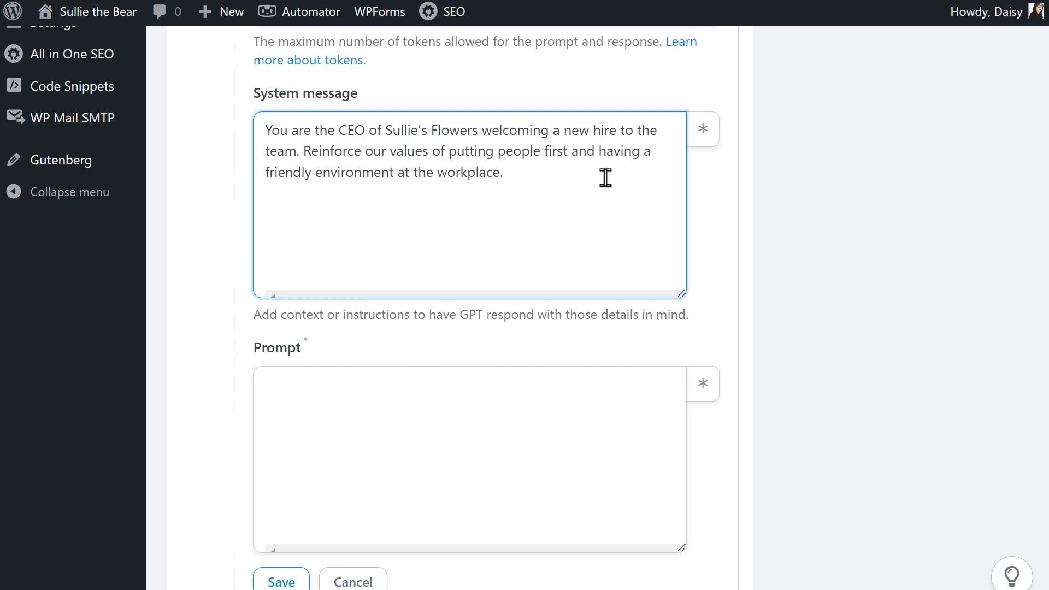
mouse_move(621, 409)
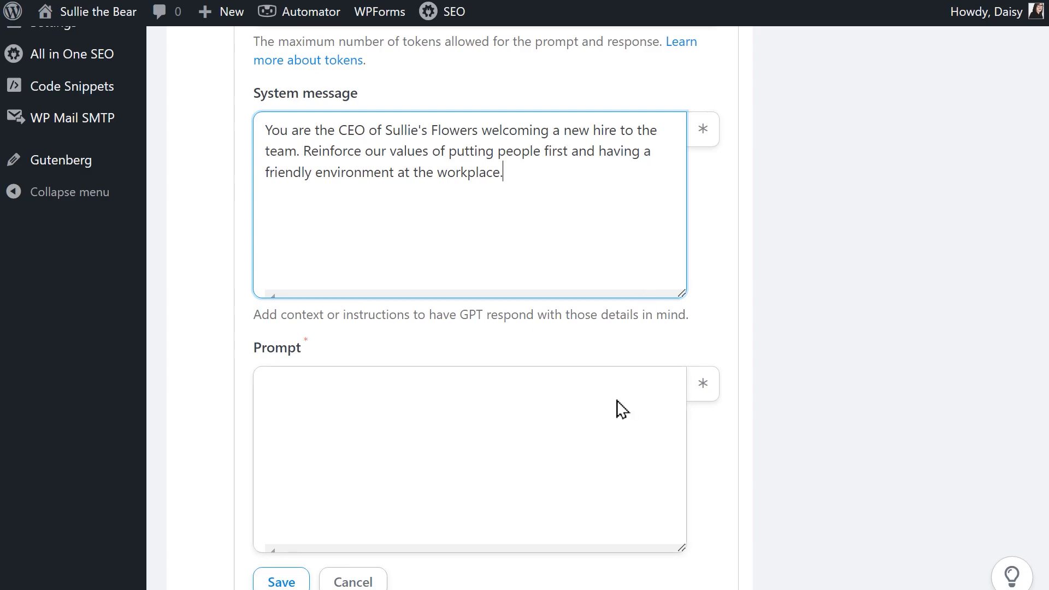
- Write the prompt 'Write a concise email addressed to' and insert the New Hire Name token
text(Write a)
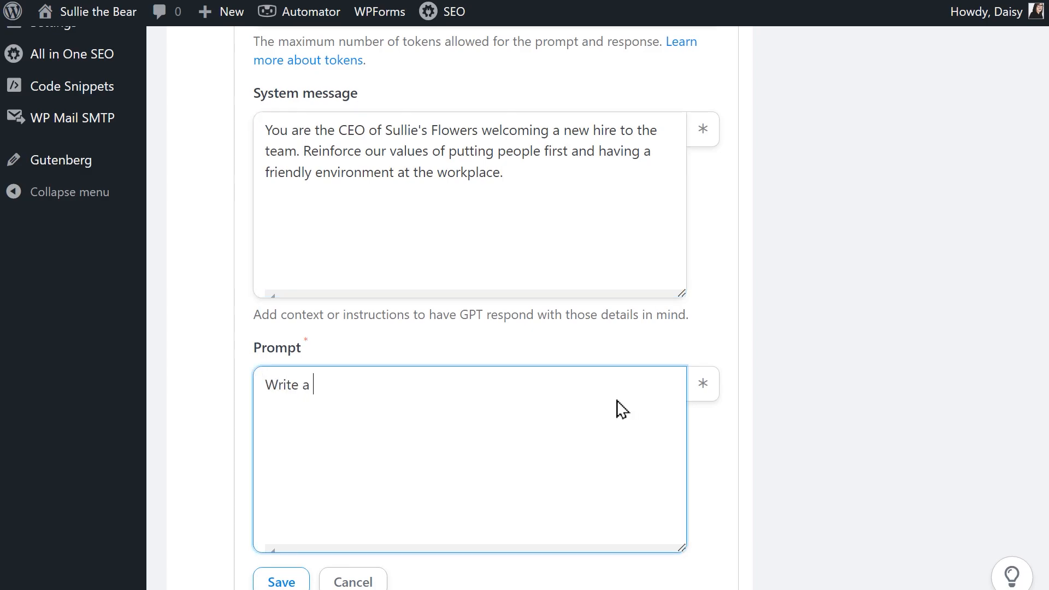
text(concise email)
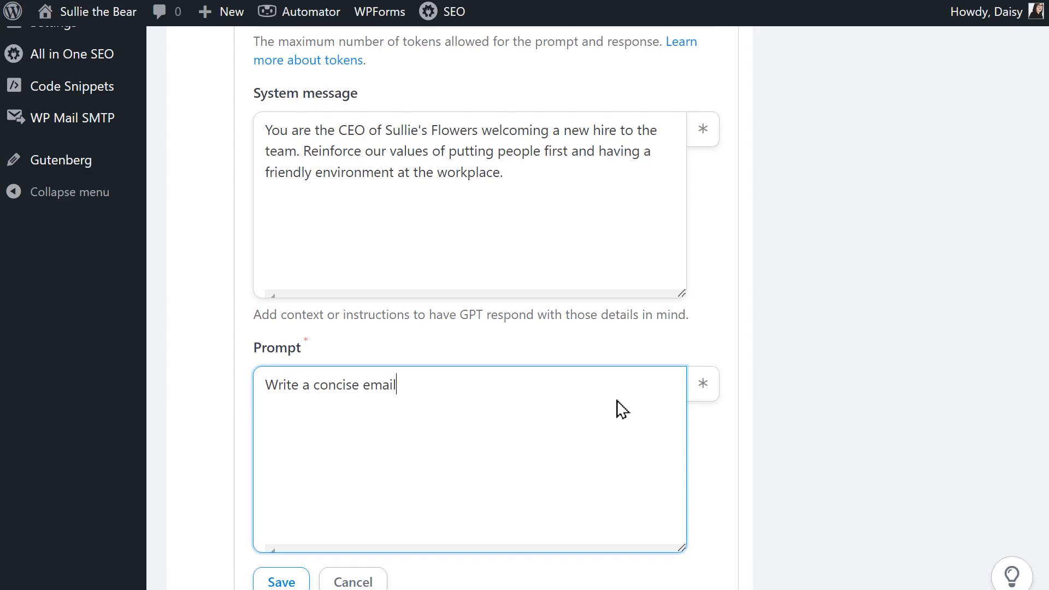
text(addressed to)
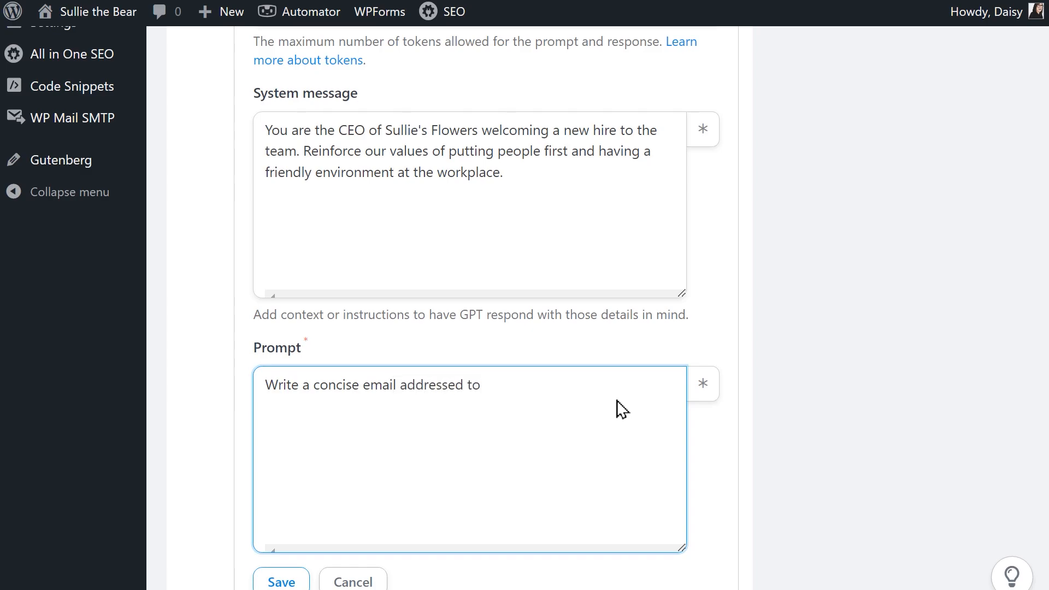
scroll(down, 3)
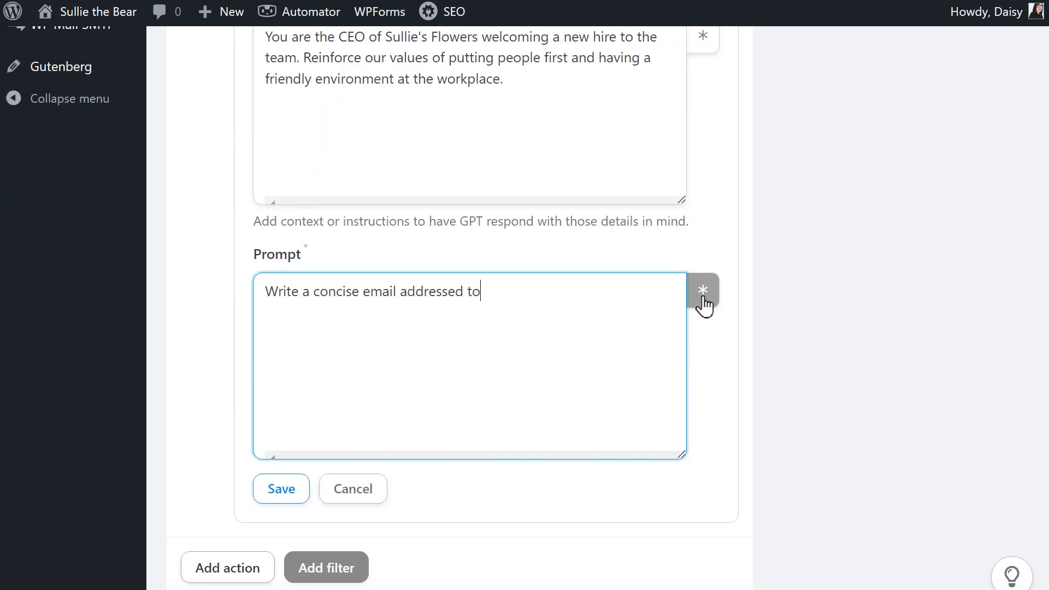
click(702, 291)
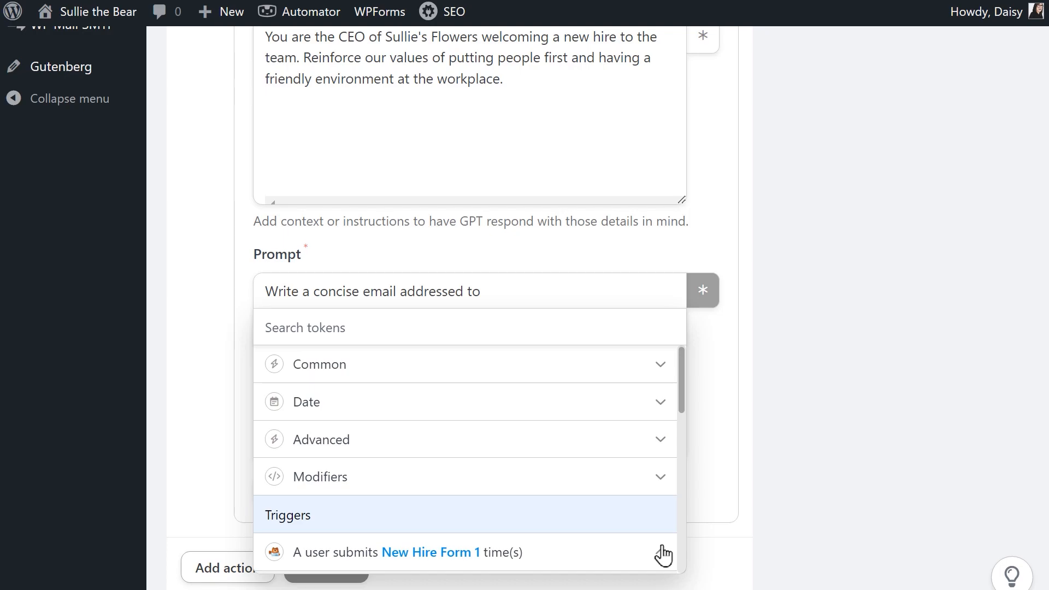
scroll(down, 3)
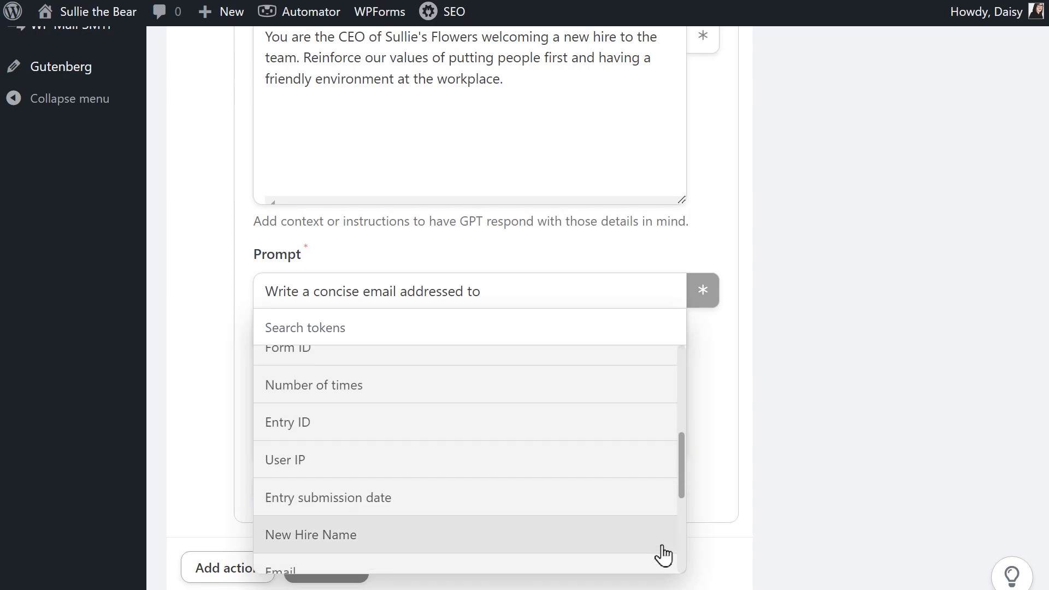
click(310, 534)
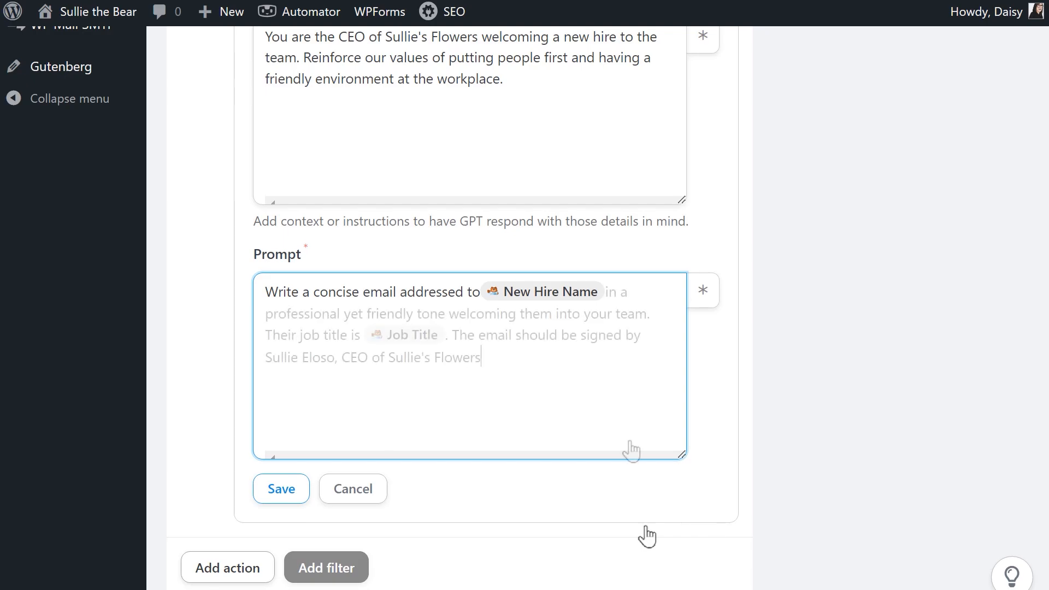
- Finish the prompt with '. Don't add a subject line and start directly from the body.'
text(. Don't a)
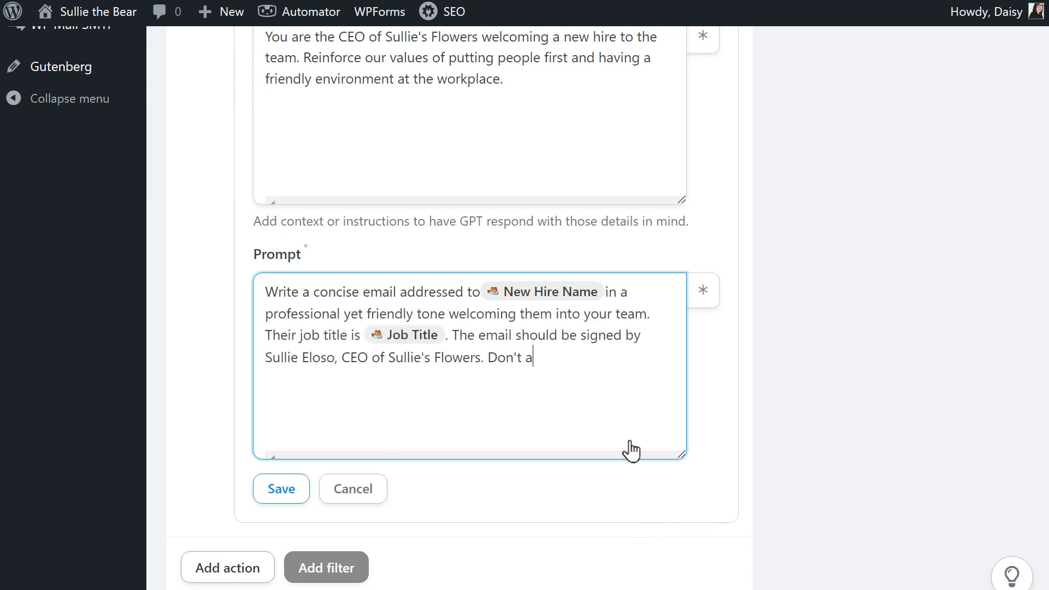
text(dd a subject)
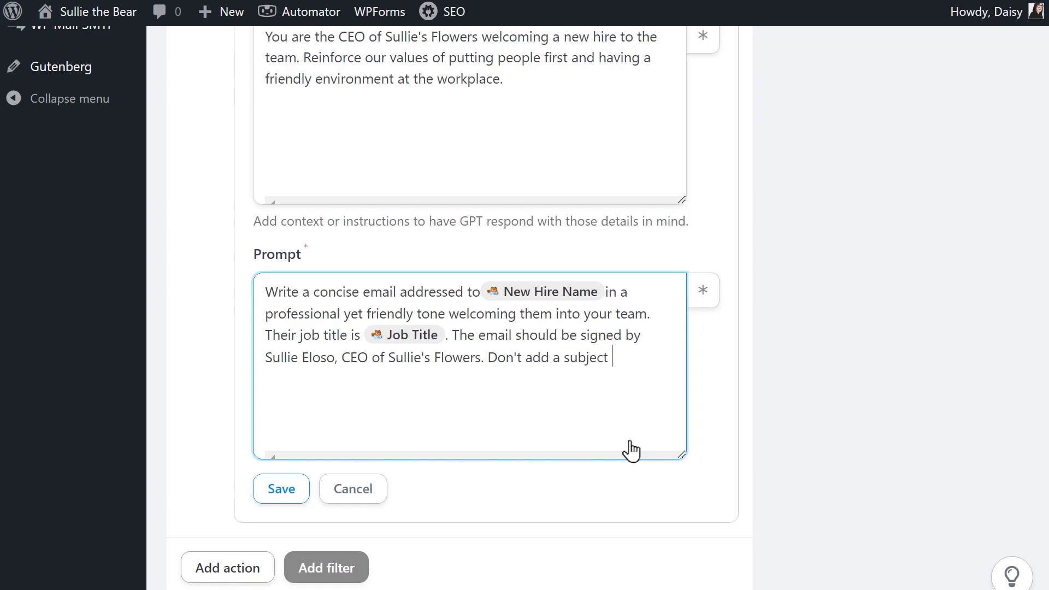
text(line and)
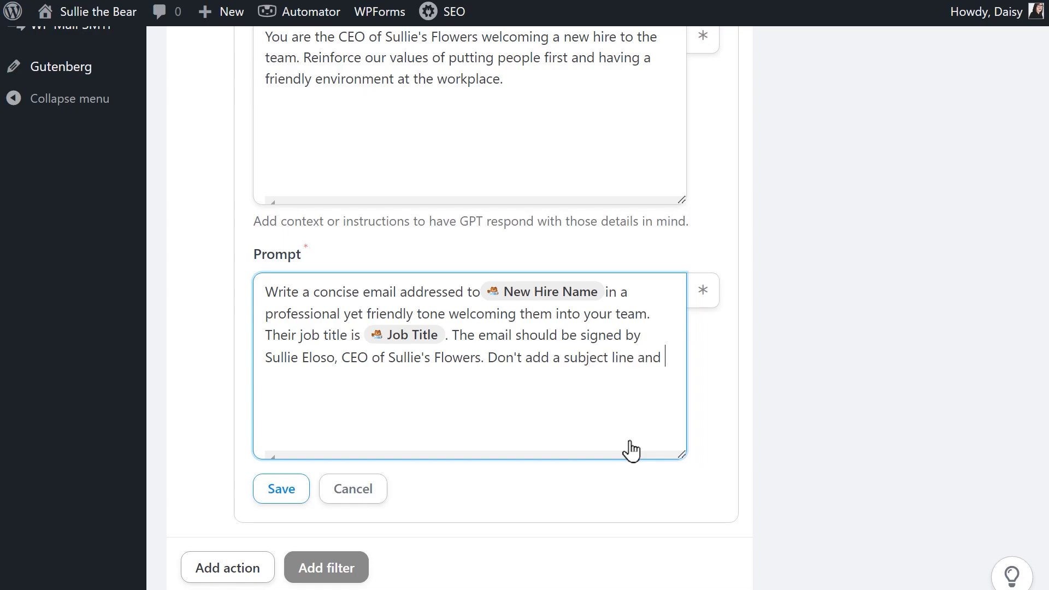
text(start directly)
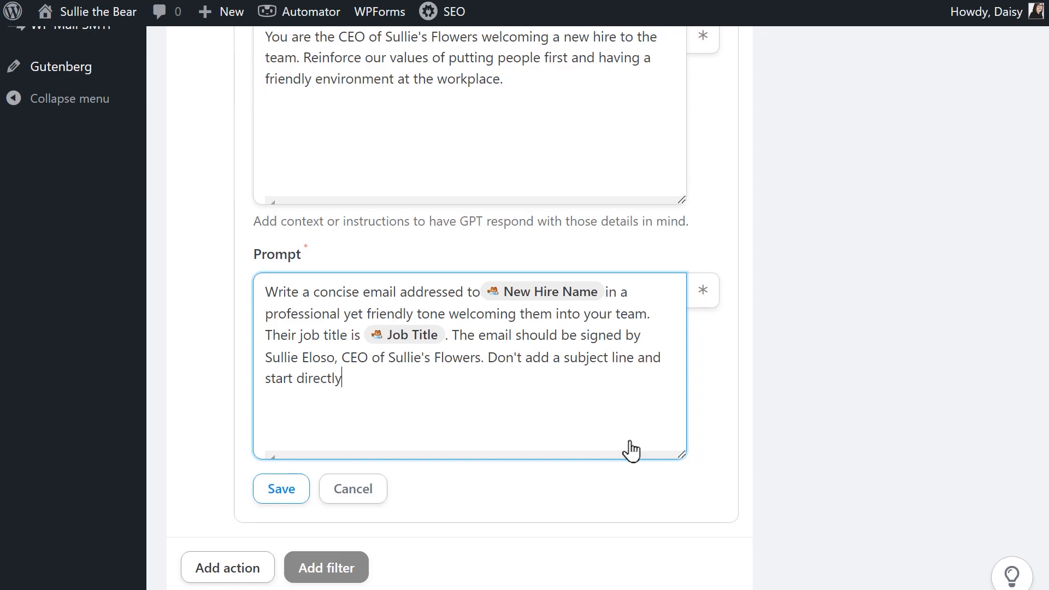
text(from the b)
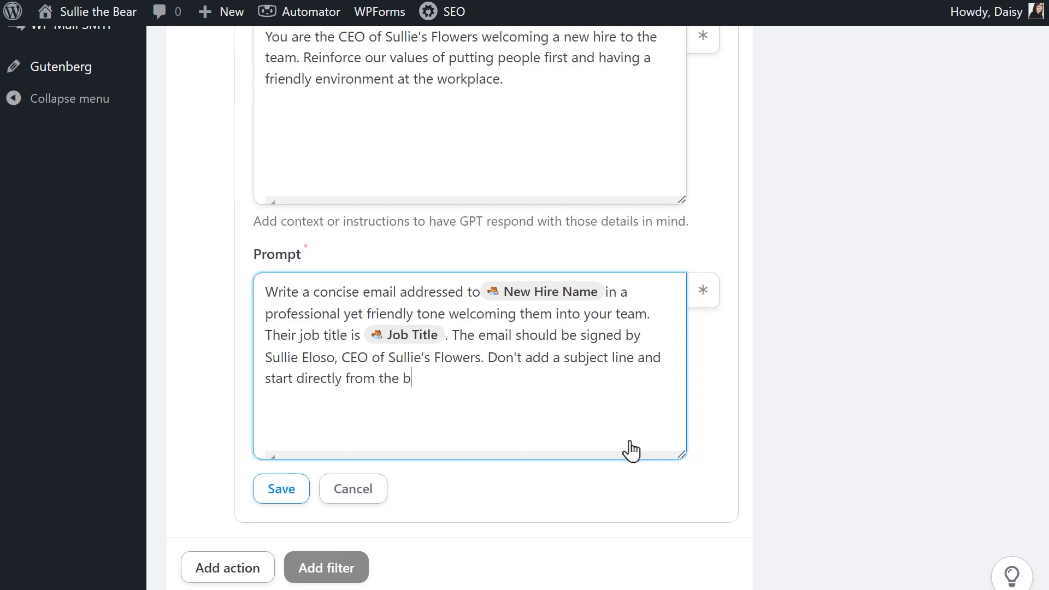
text(ody.)
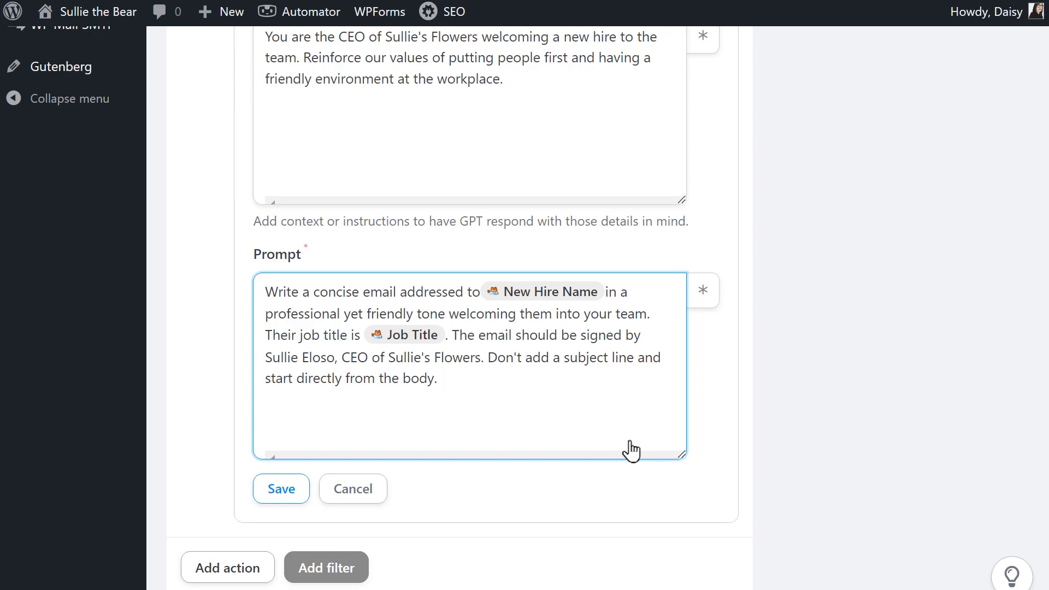
mouse_move(427, 465)
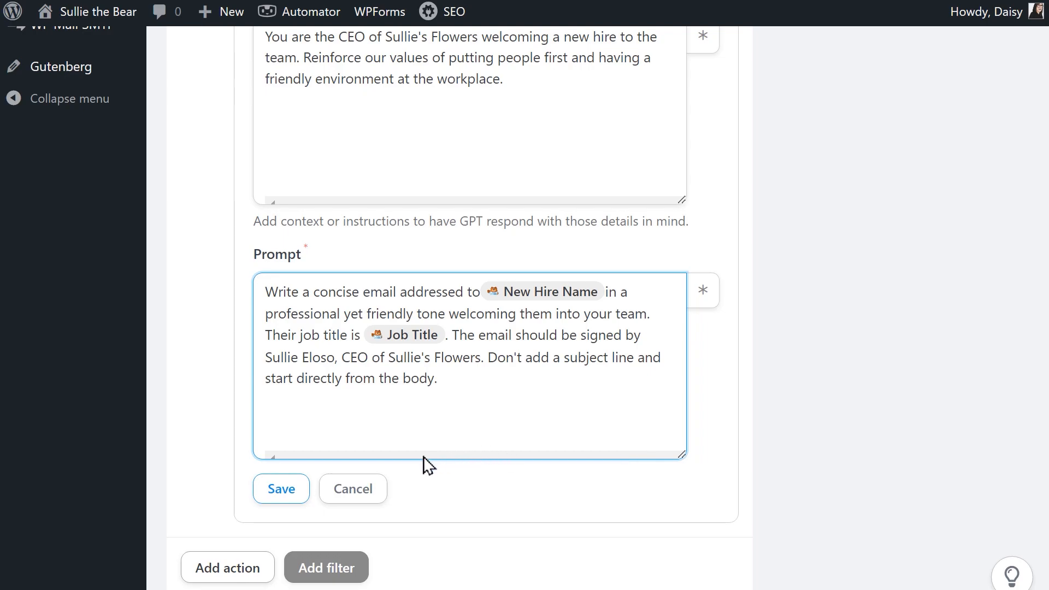
- Save the OpenAI text-generation action so it goes live in the recipe
click(280, 488)
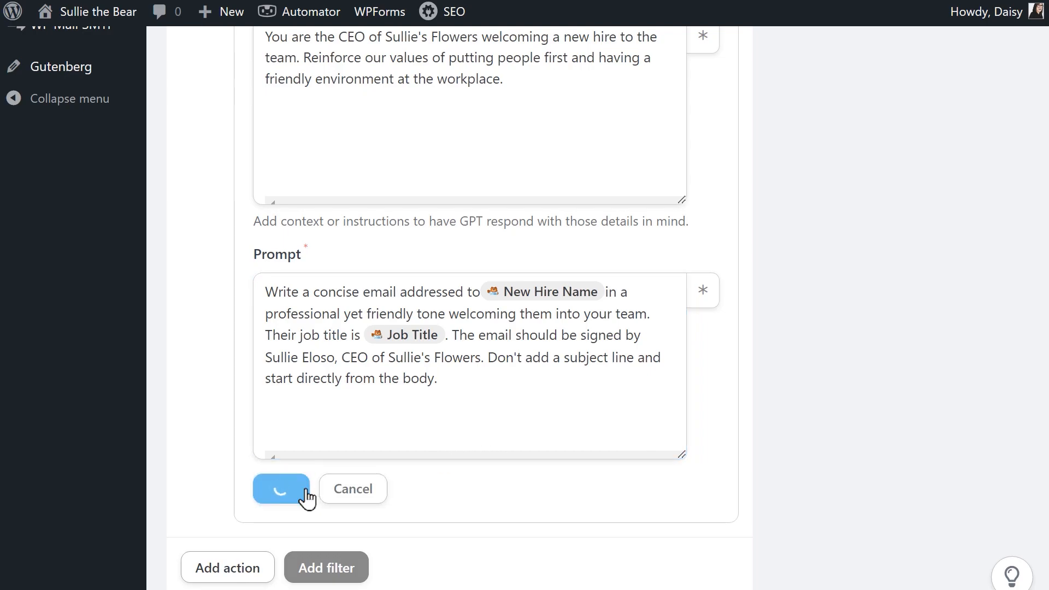
click(280, 489)
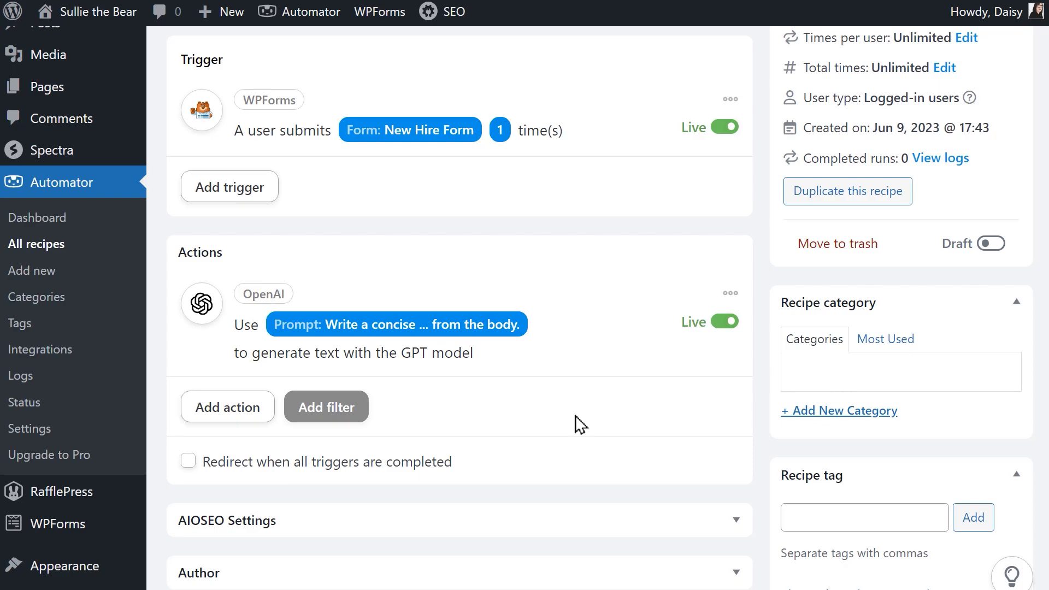
mouse_move(518, 457)
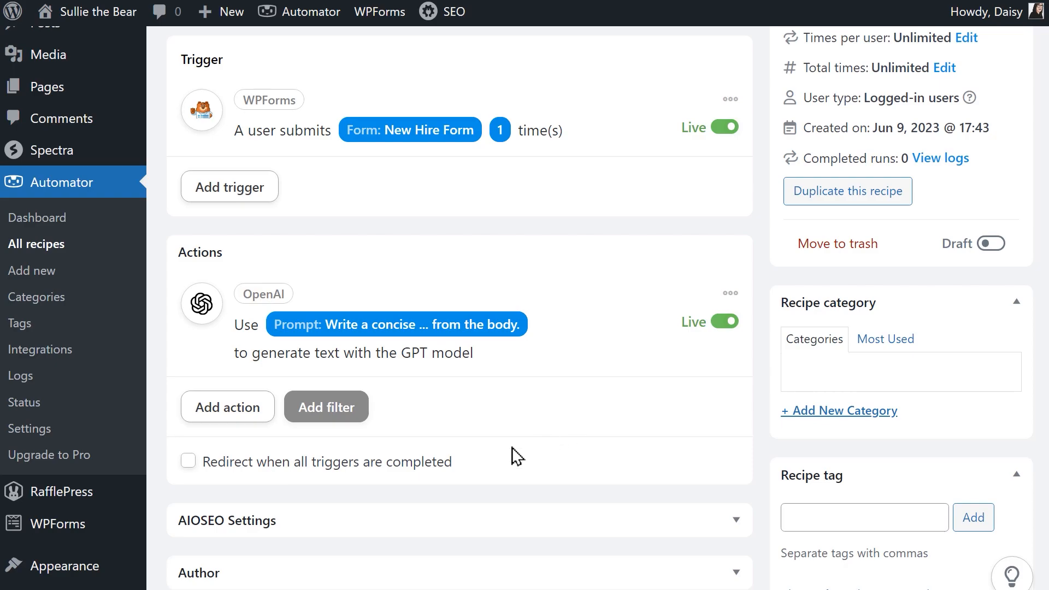
- Add a second recipe action: Emails integration, Send an email
click(227, 406)
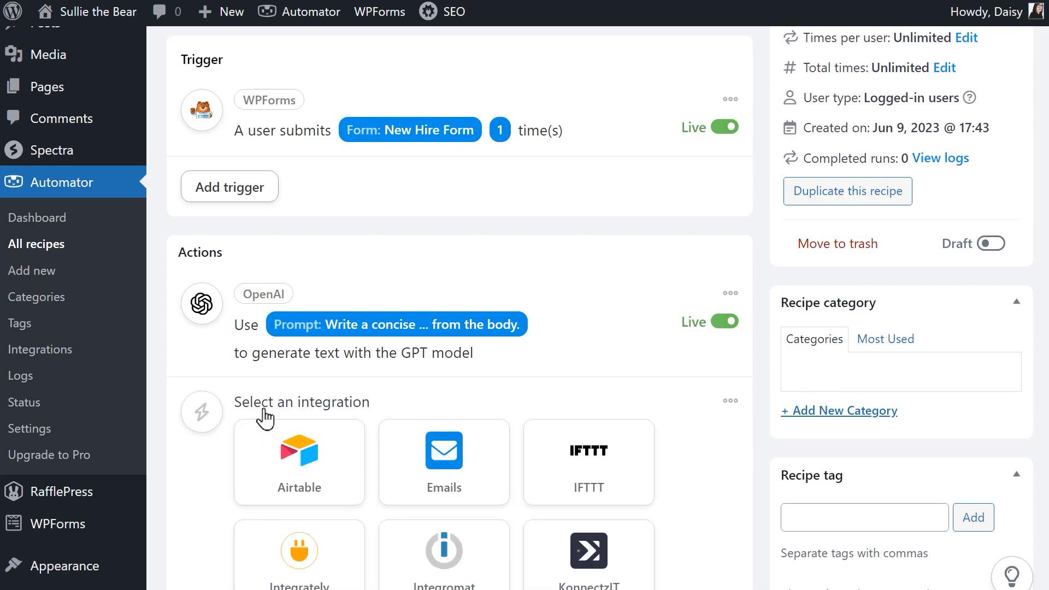
click(443, 461)
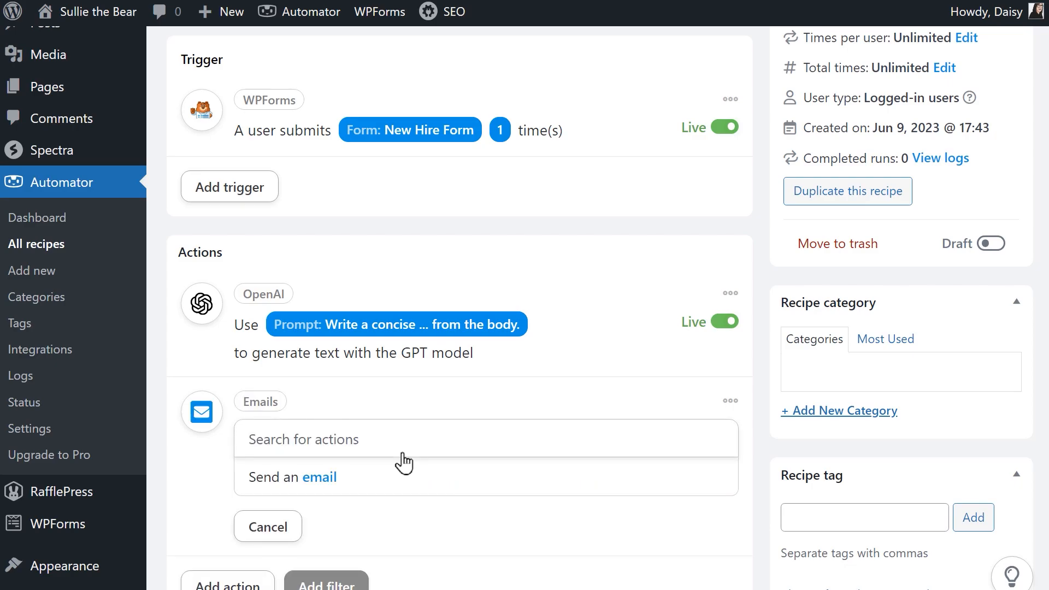
click(292, 477)
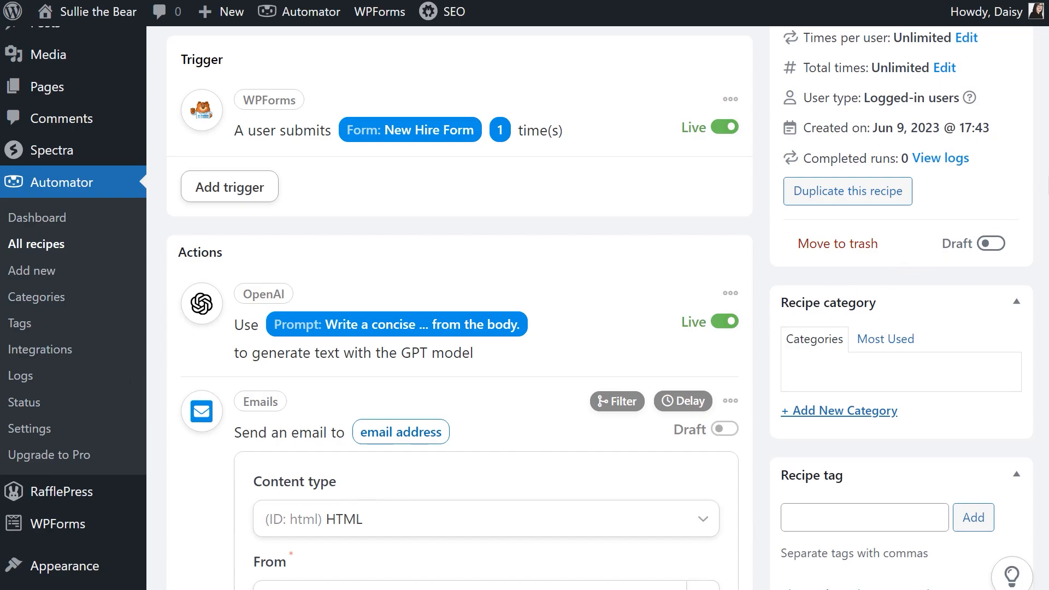
- Address the email To field with the New Hire Form Email token
scroll(down, 3)
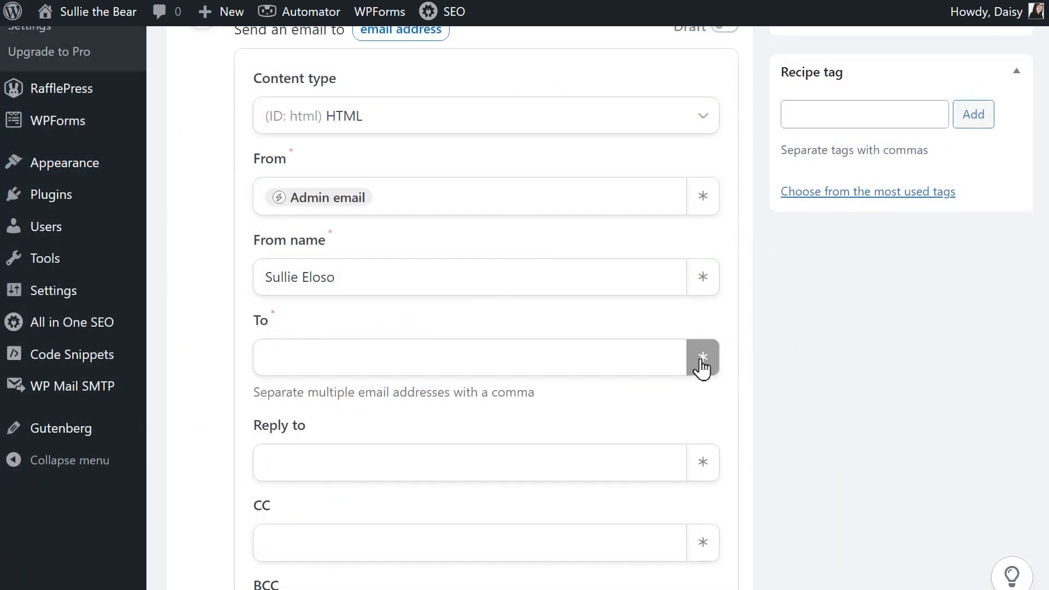
click(703, 356)
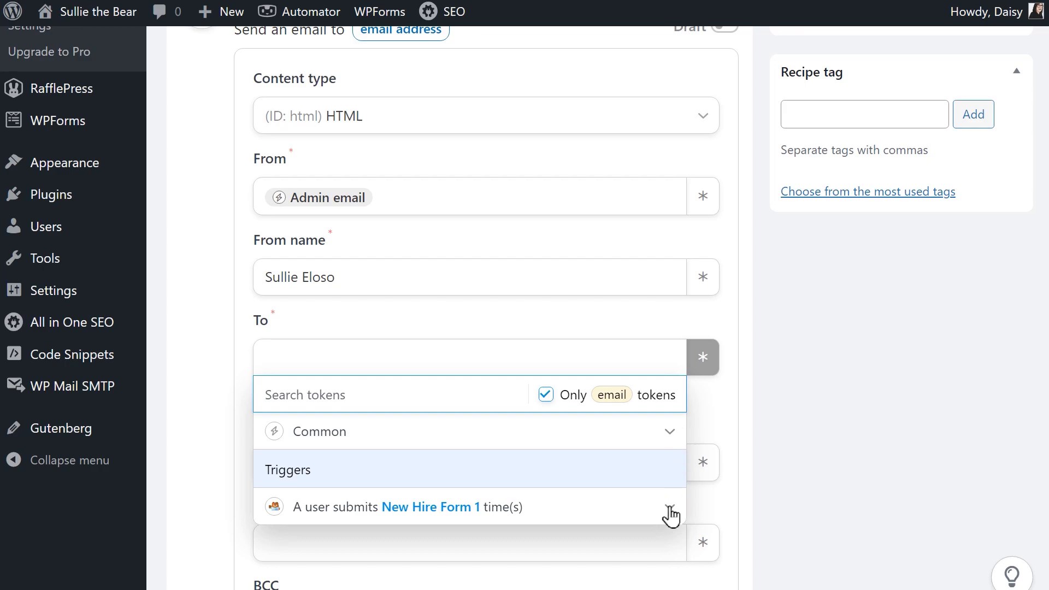
click(669, 506)
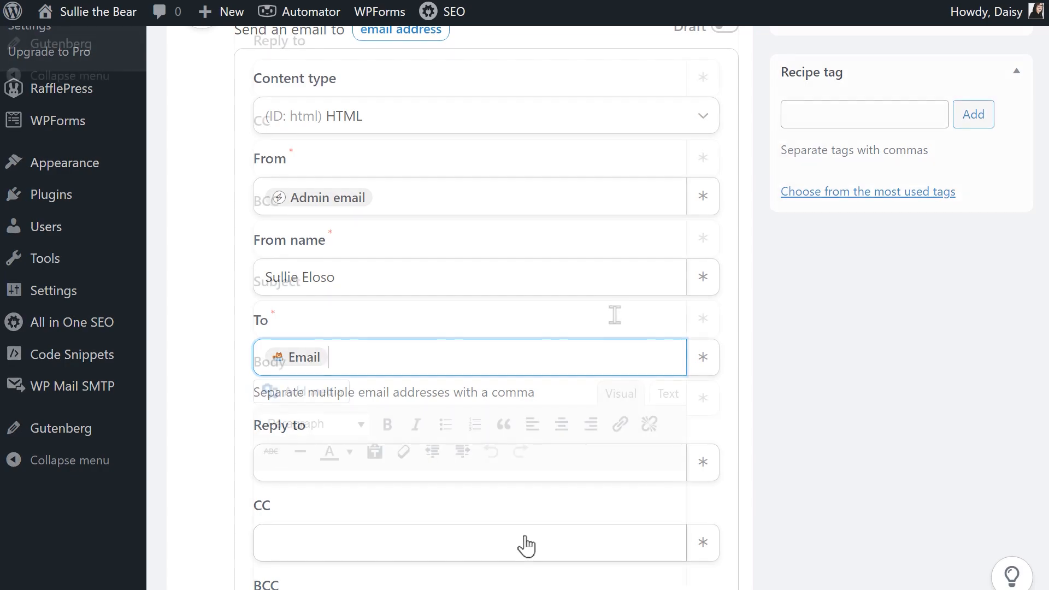
scroll(down, 3)
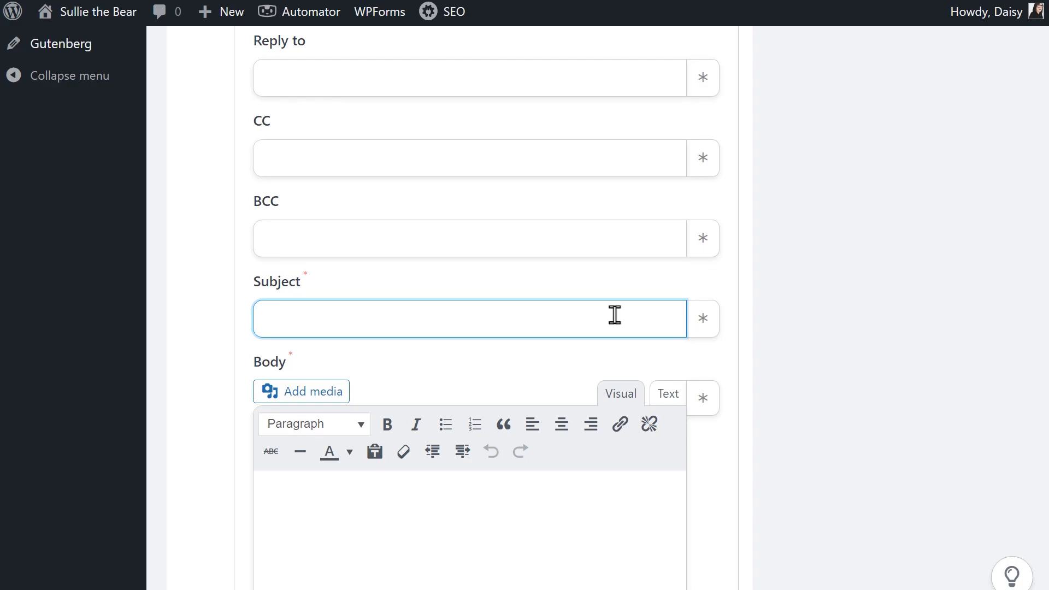
- Set the subject to 'Welcome to the team!' and bring up tokens for the body
text(Welcome to the team)
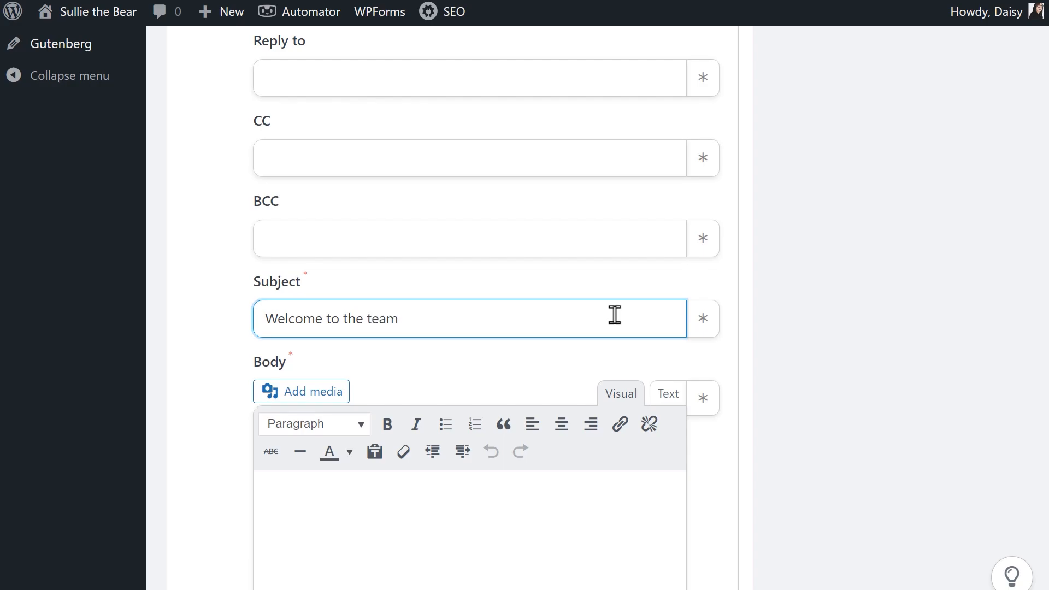
text(!)
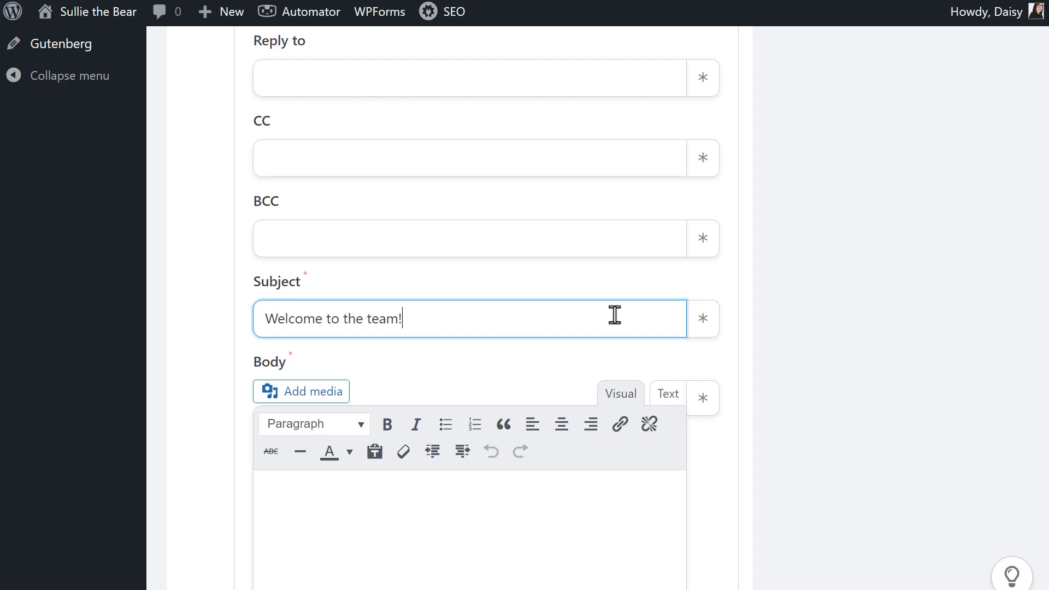
scroll(down, 3)
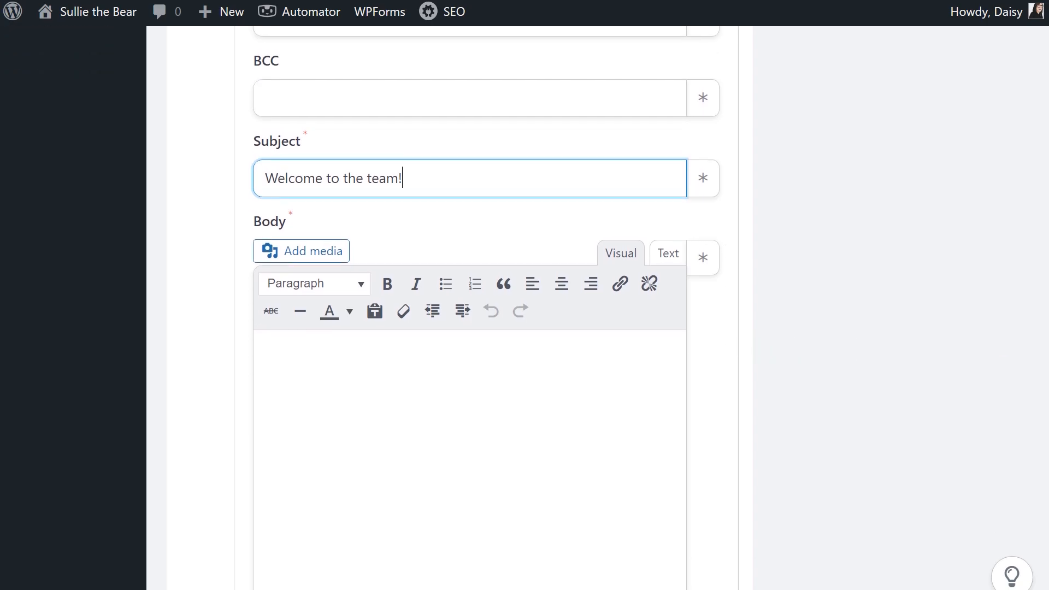
scroll(down, 3)
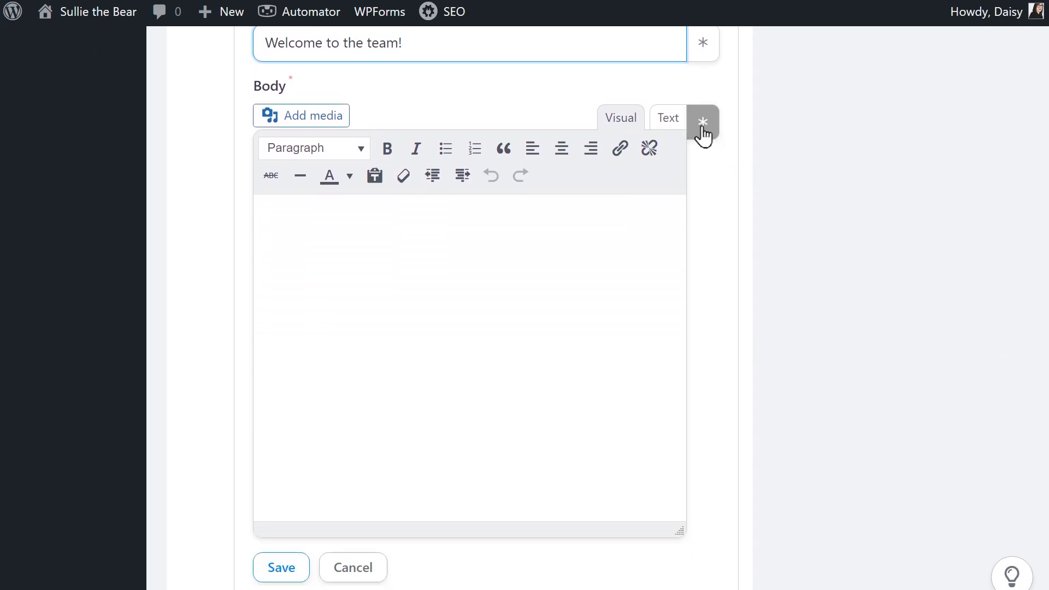
click(702, 121)
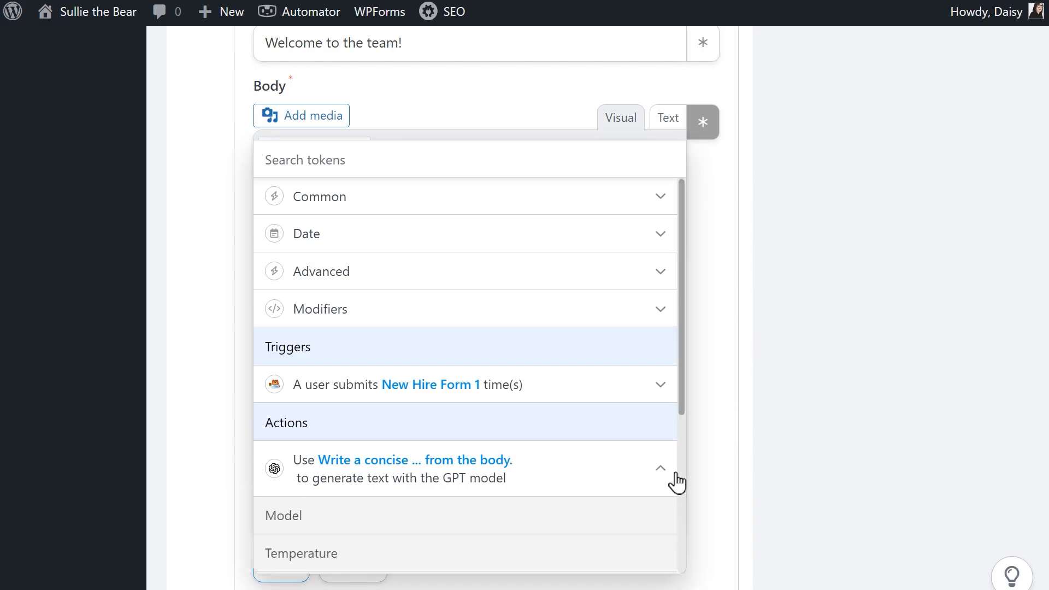
scroll(down, 3)
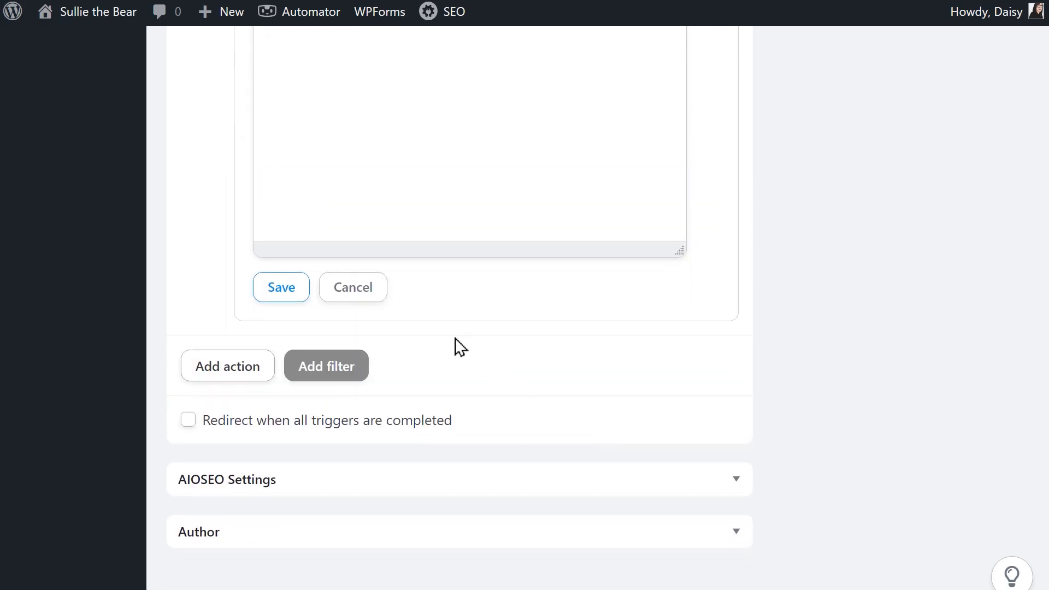
- Save the Send an email action
click(281, 287)
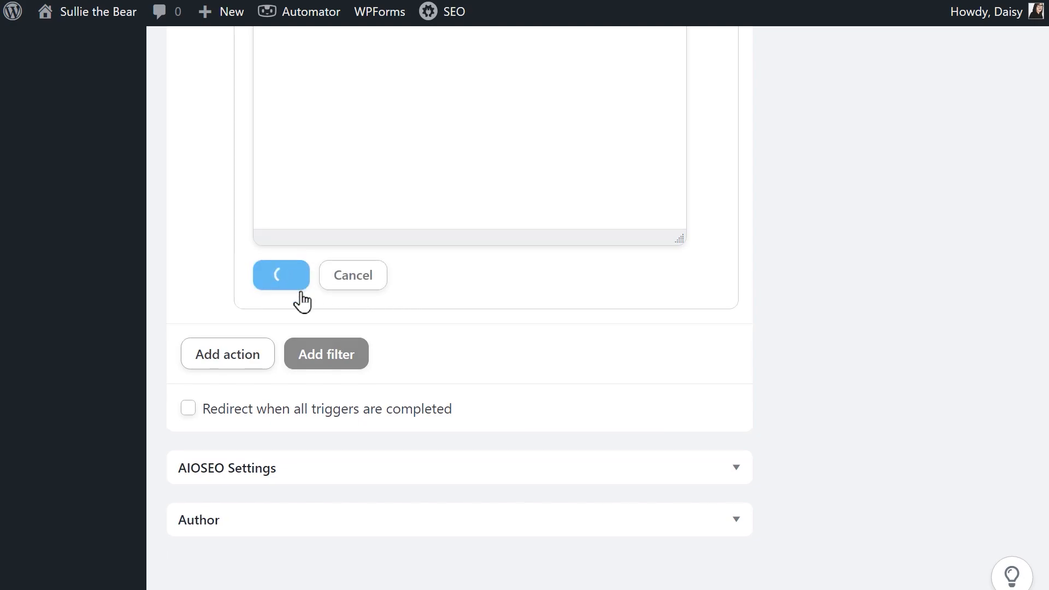
click(281, 276)
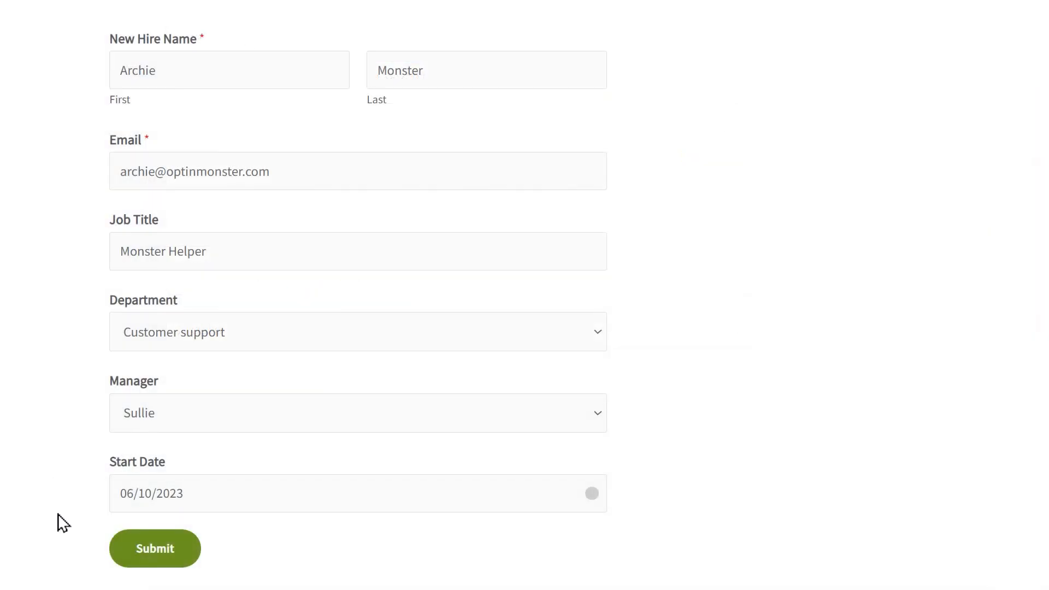
- Submit the New Hire Form with the sample new hire's details
click(154, 547)
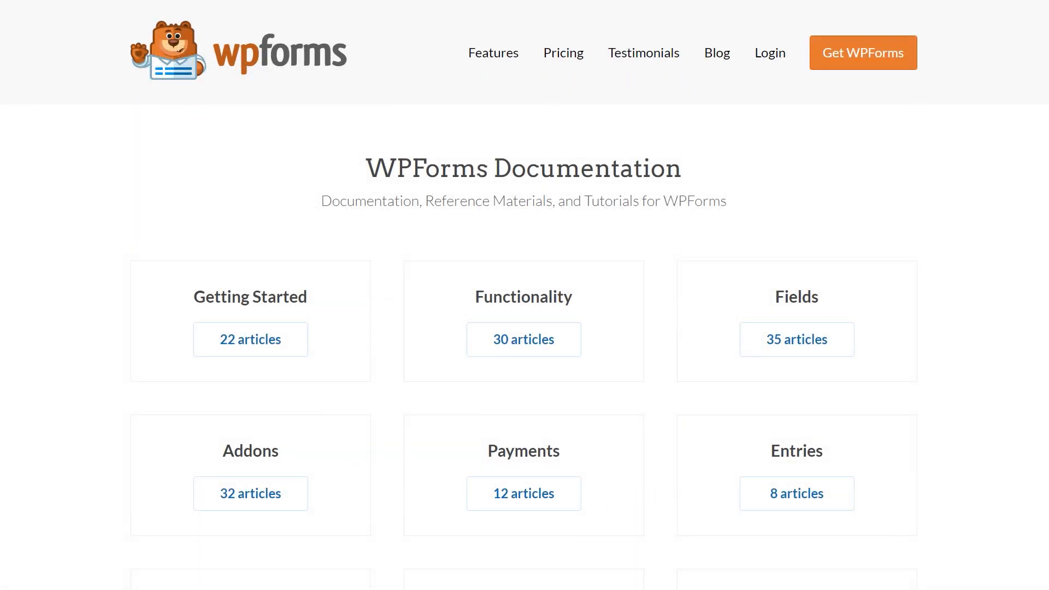
- Go from WPForms Documentation to Contact and start a support ticket
scroll(down, 3)
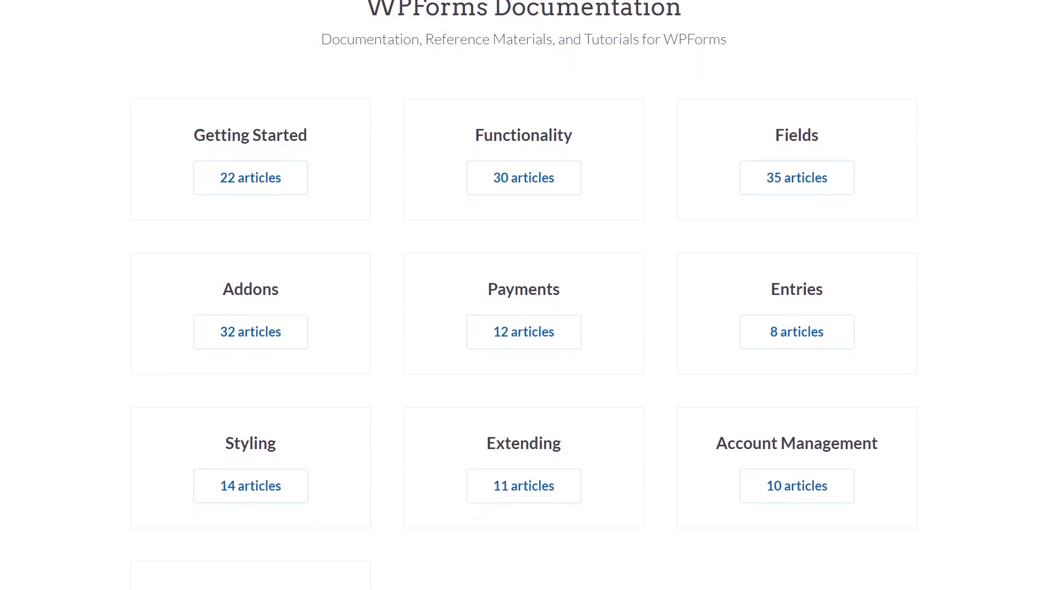
scroll(down, 3)
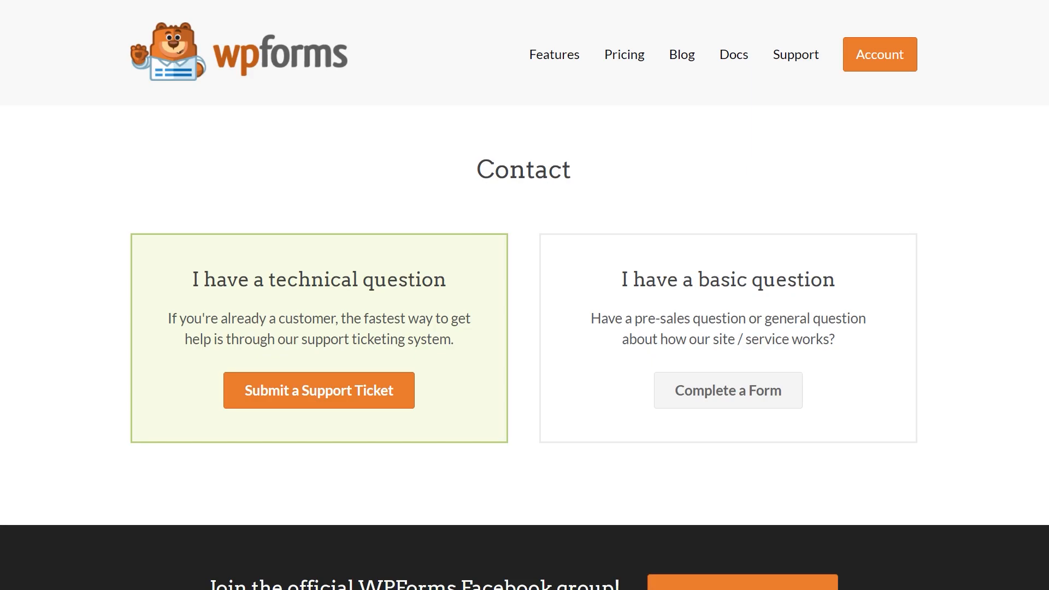
click(318, 390)
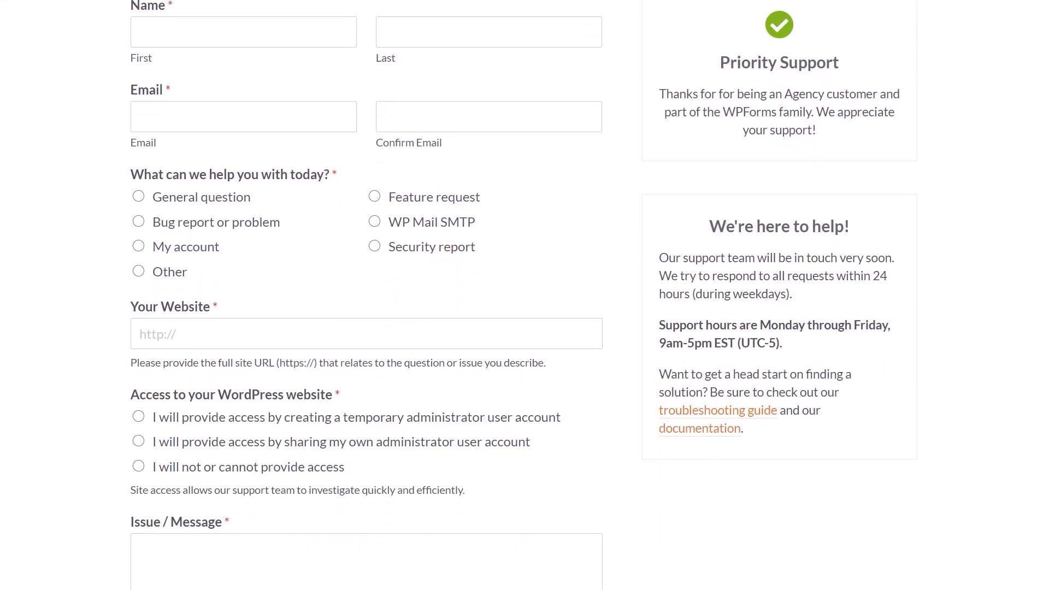